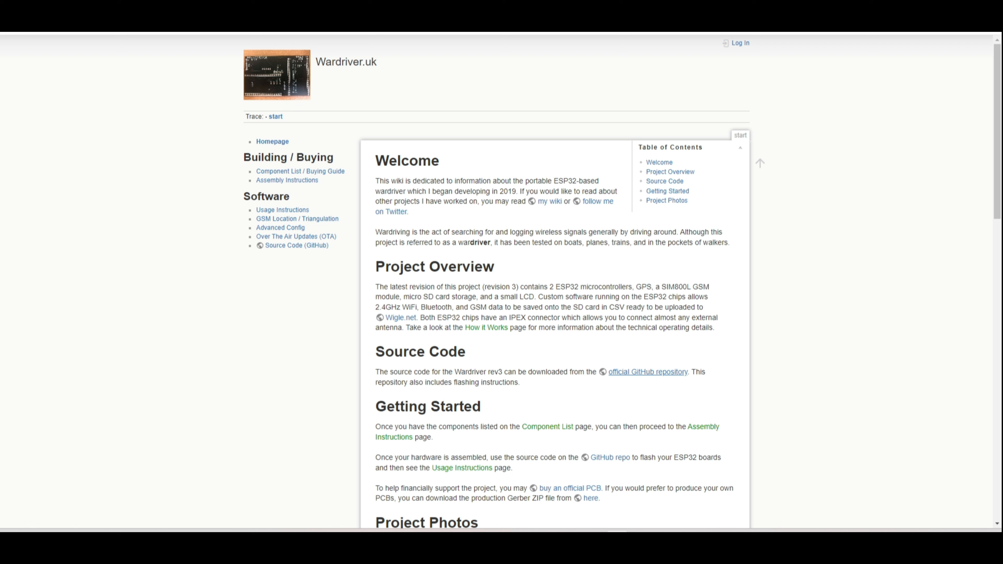
mouse_move(836, 364)
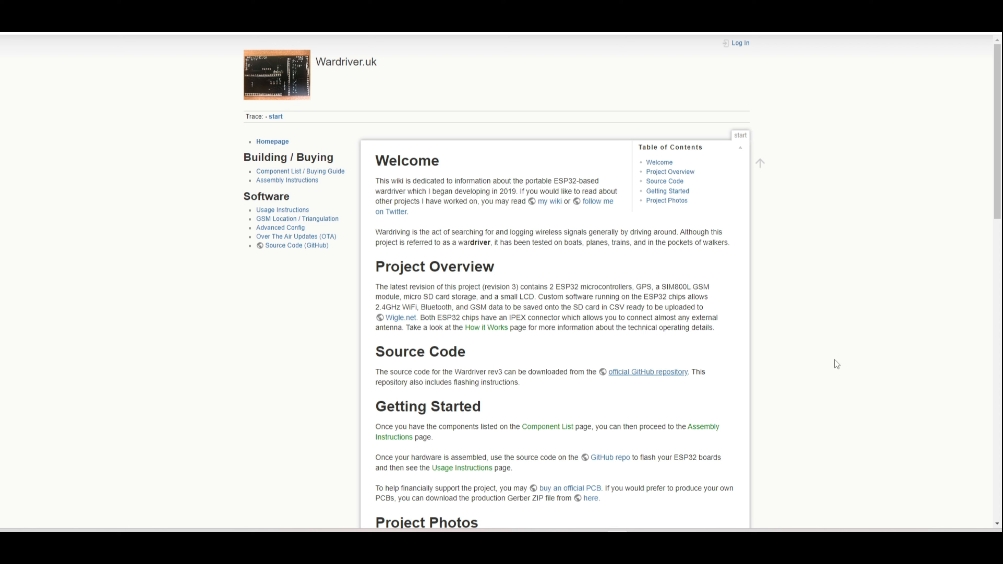
mouse_move(695, 282)
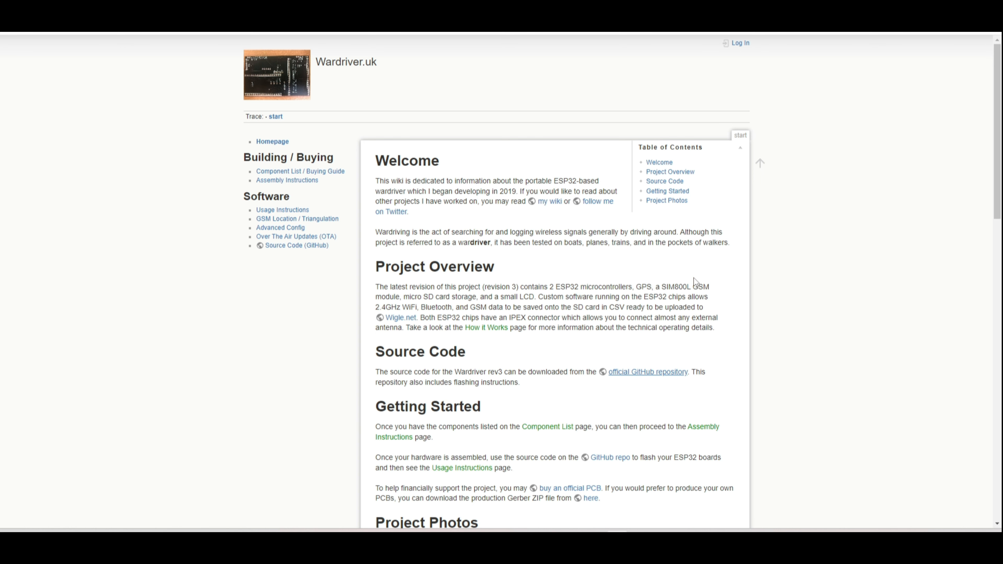
Step: Scroll to Project Photos and view the assembled Wardriver boards photo full-size
scroll("down", 3)
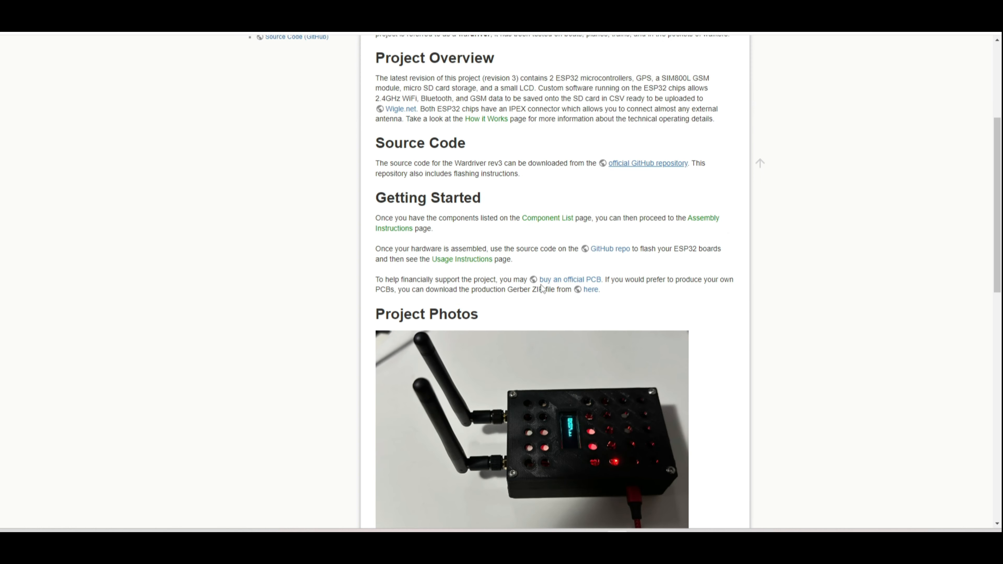
scroll("down", 3)
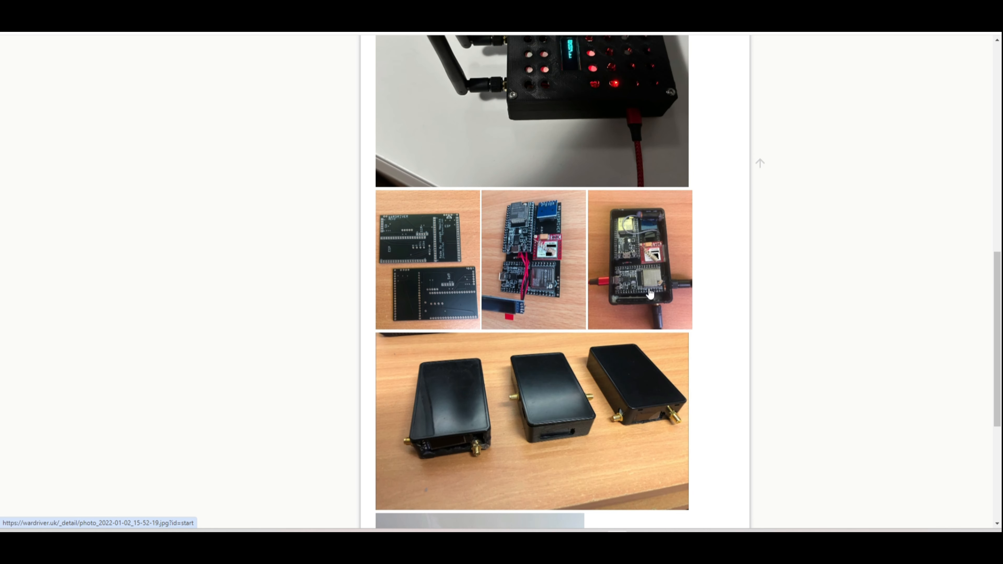
mouse_move(539, 270)
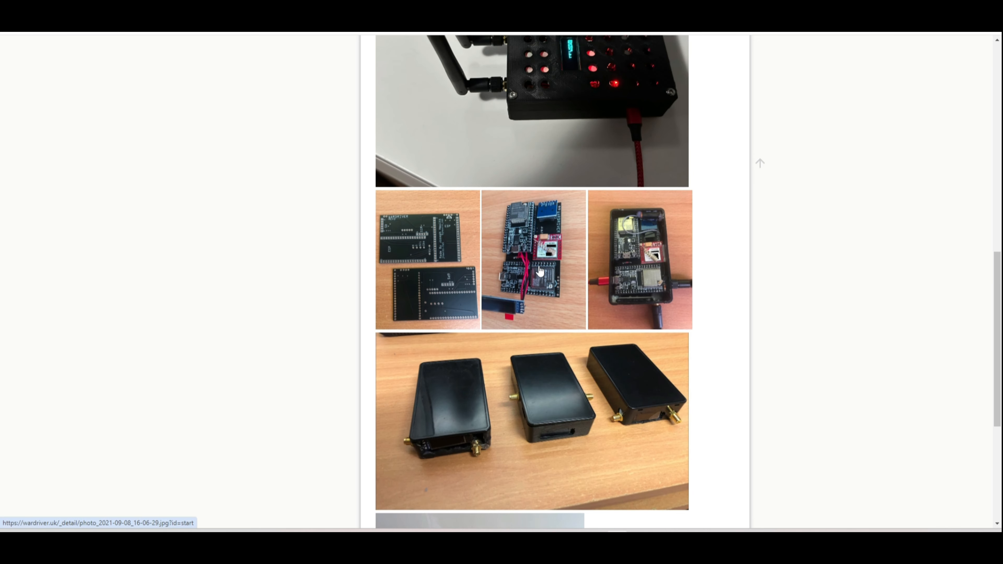
left_click(533, 260)
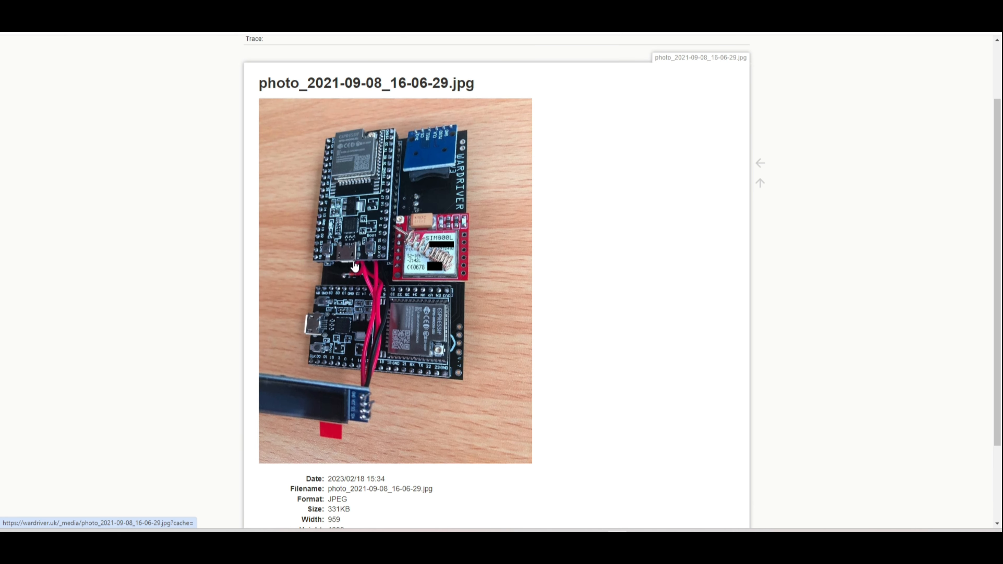
mouse_move(355, 288)
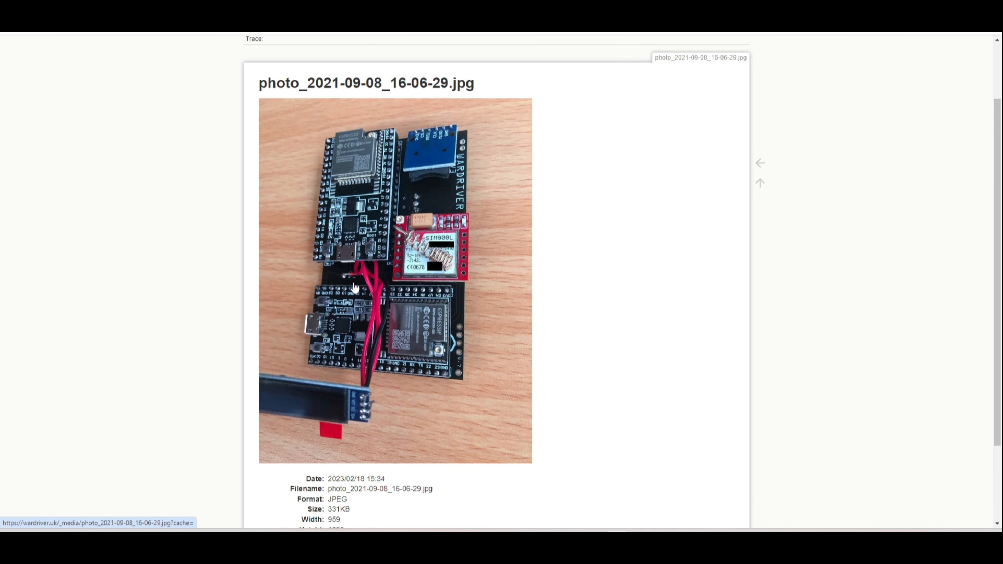
mouse_move(630, 250)
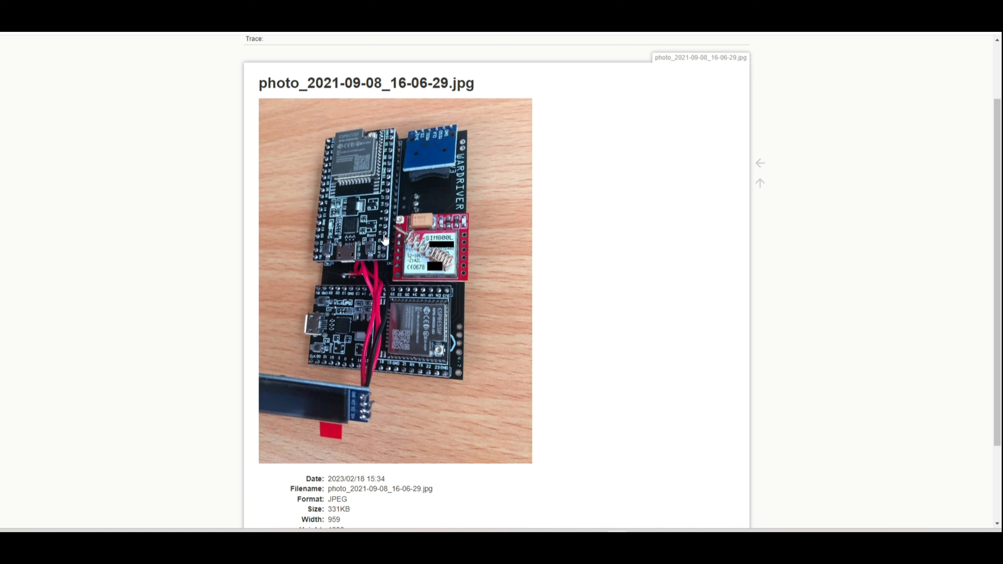
mouse_move(641, 207)
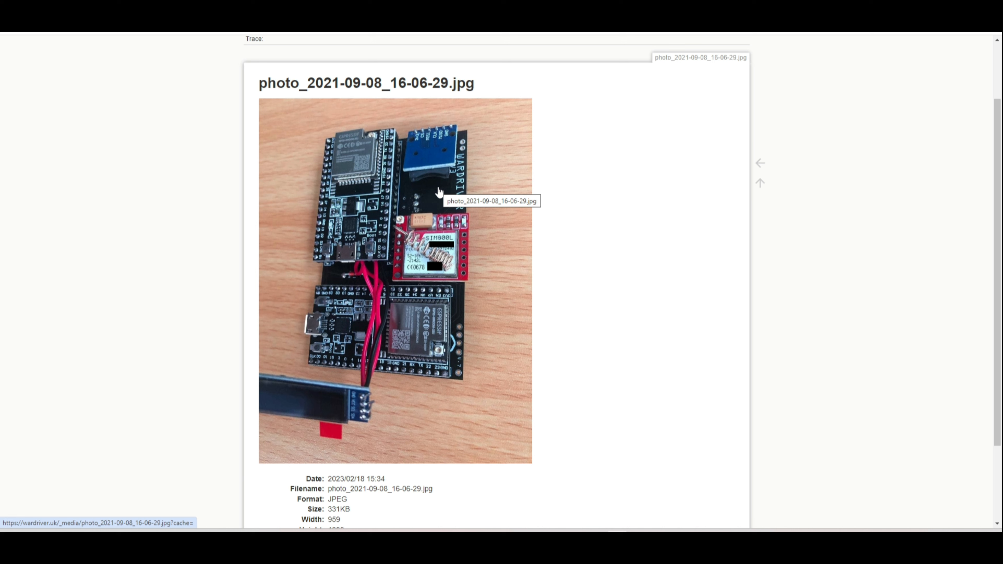
mouse_move(757, 225)
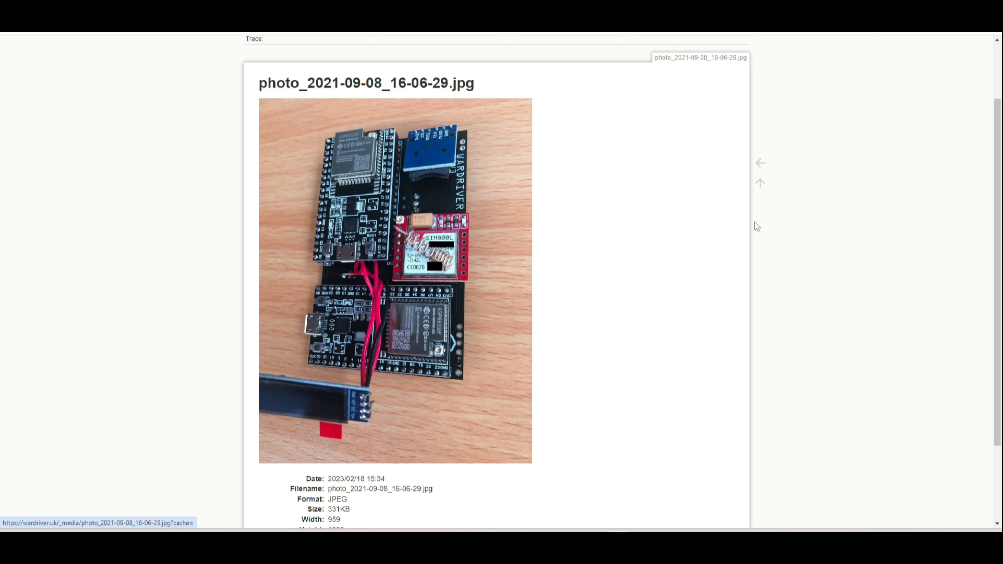
scroll("down", 3)
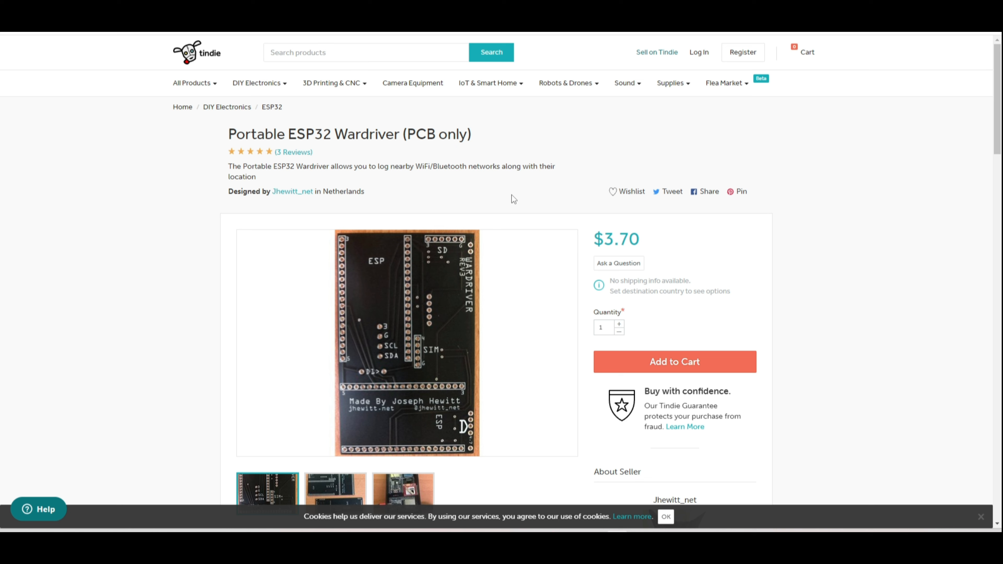
mouse_move(627, 239)
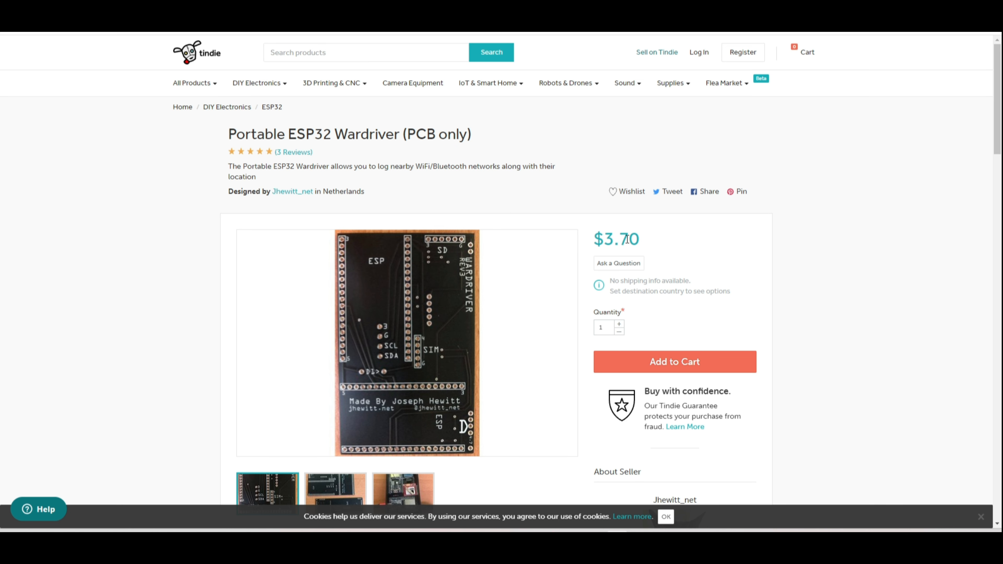
Step: Review the Tindie Portable ESP32 Wardriver (PCB only) listing at $3.70 by Jhewitt_net
scroll("down", 3)
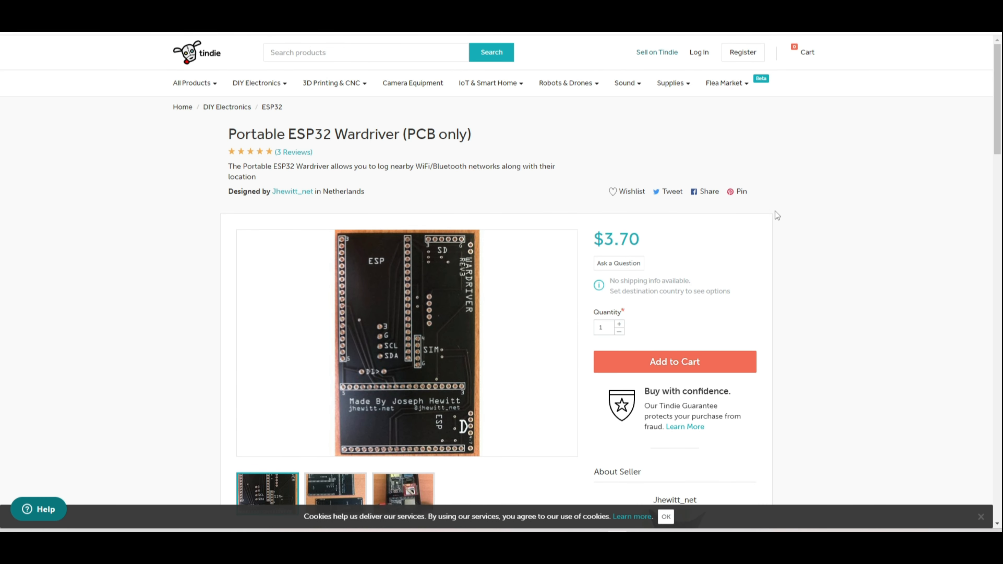
mouse_move(785, 211)
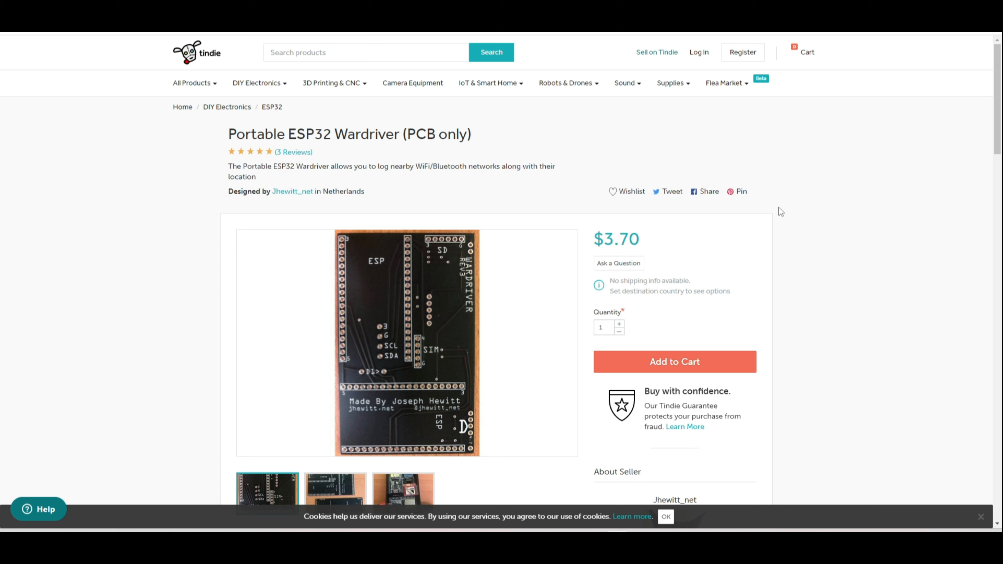
mouse_move(401, 342)
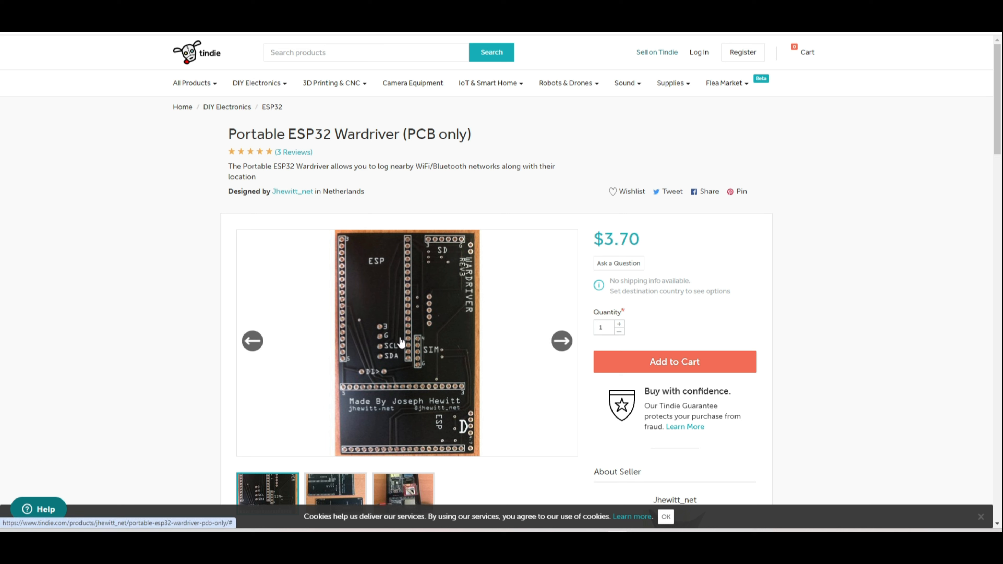
mouse_move(500, 184)
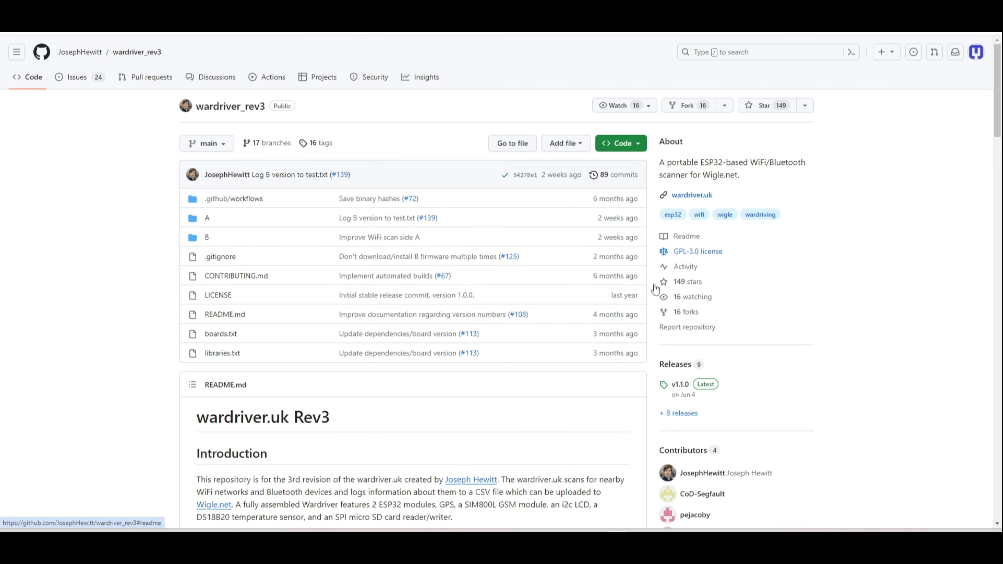
mouse_move(341, 174)
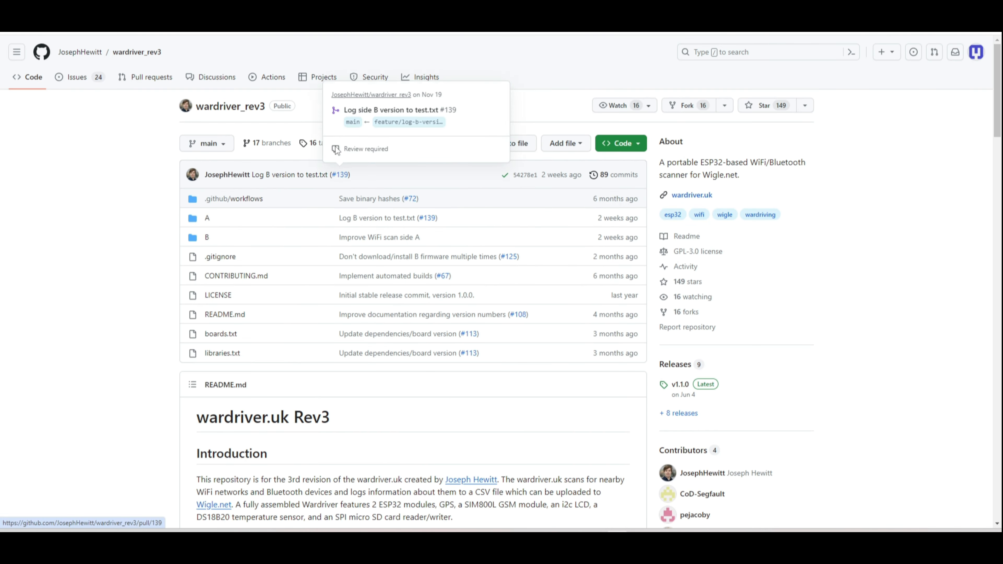
mouse_move(426, 285)
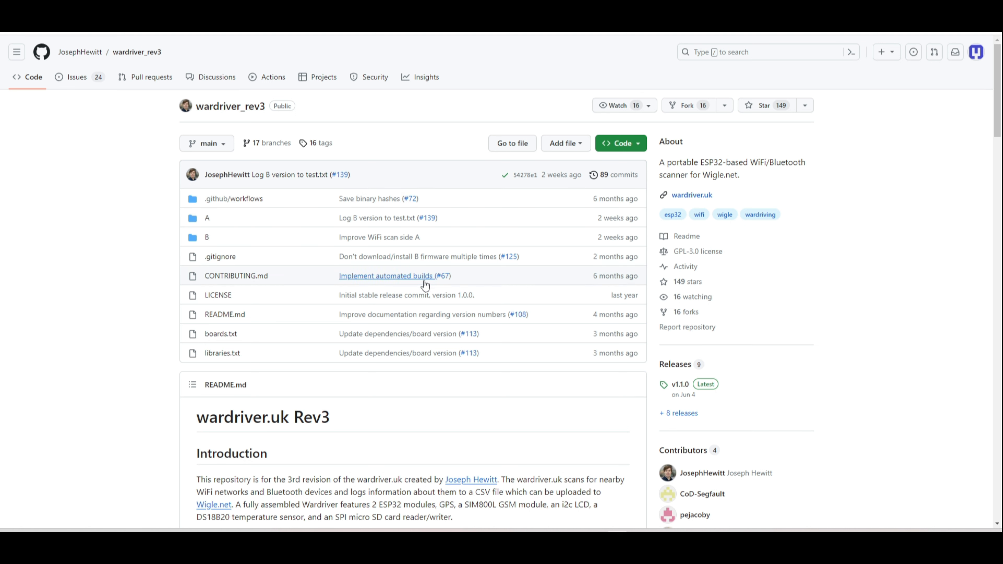
mouse_move(223, 219)
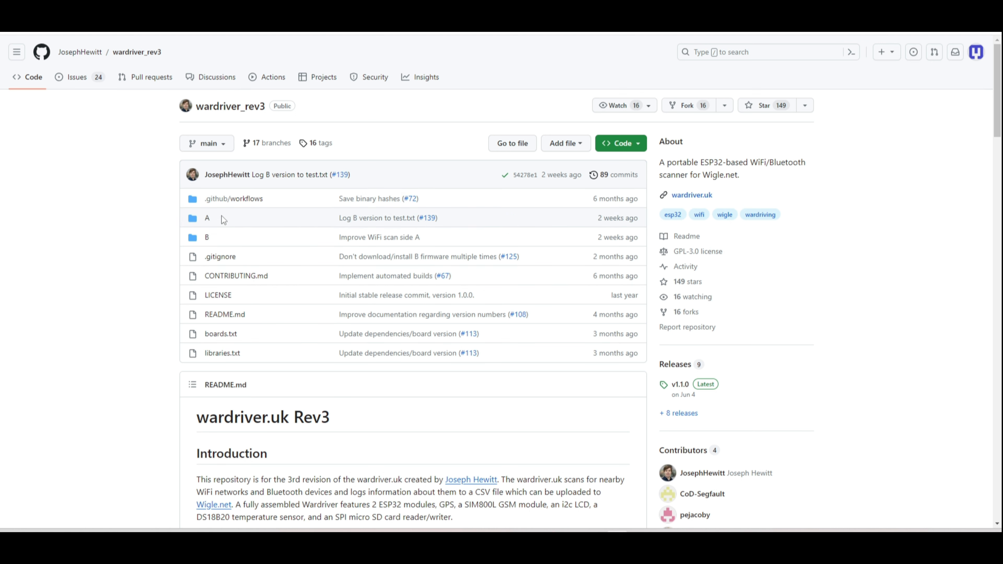
mouse_move(225, 226)
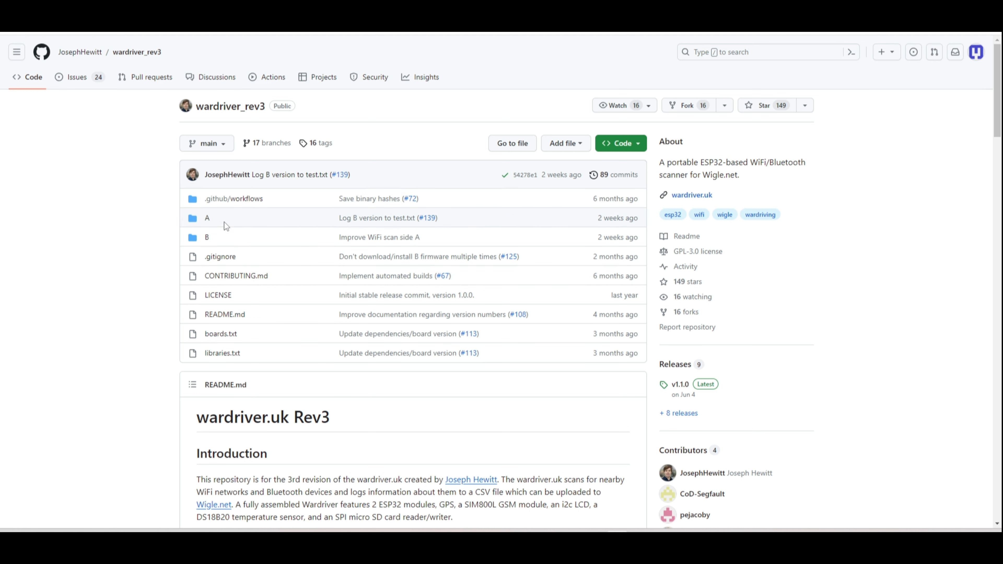
Step: Read the wardriver_rev3 README down through Flashing to First Time Setup
scroll("down", 3)
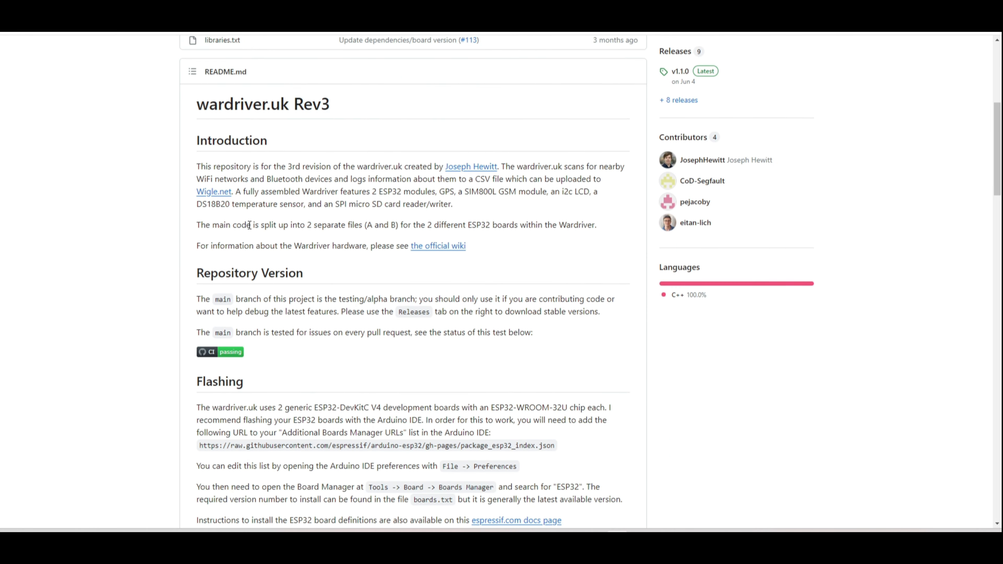
scroll("down", 3)
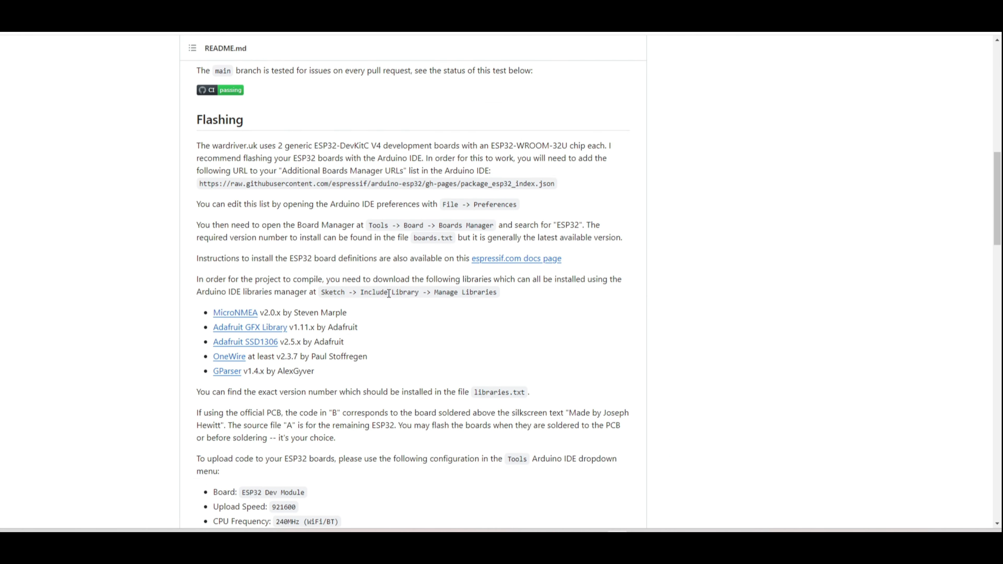
scroll("down", 3)
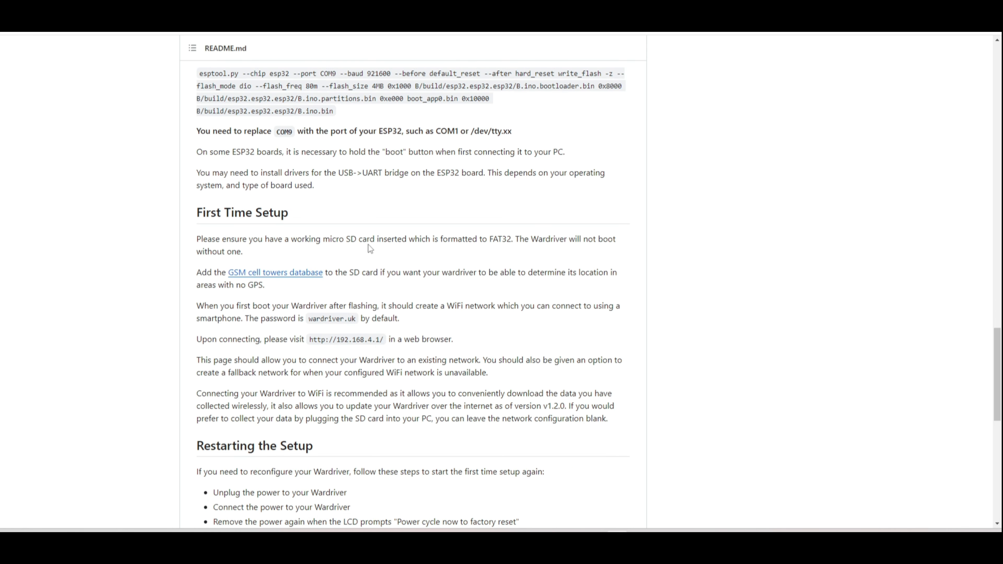
mouse_move(280, 291)
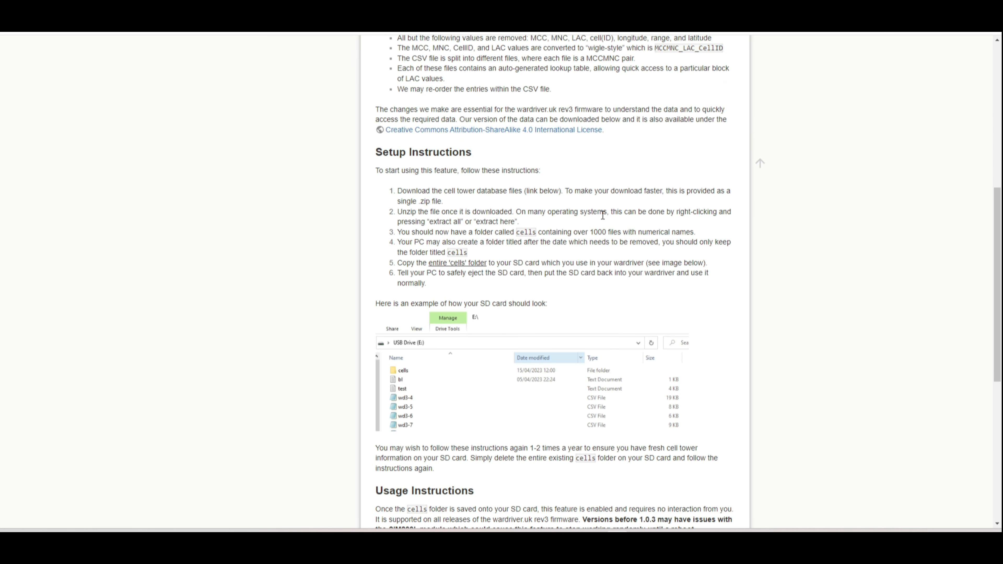
mouse_move(556, 142)
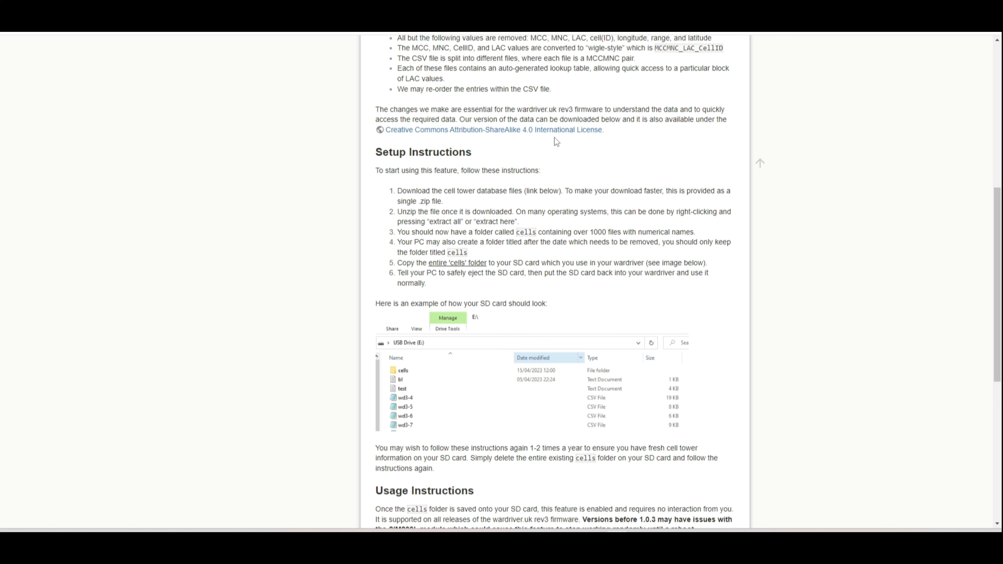
Step: Read the GSM location page's Download and Additional Notes, then return to the top
scroll("down", 3)
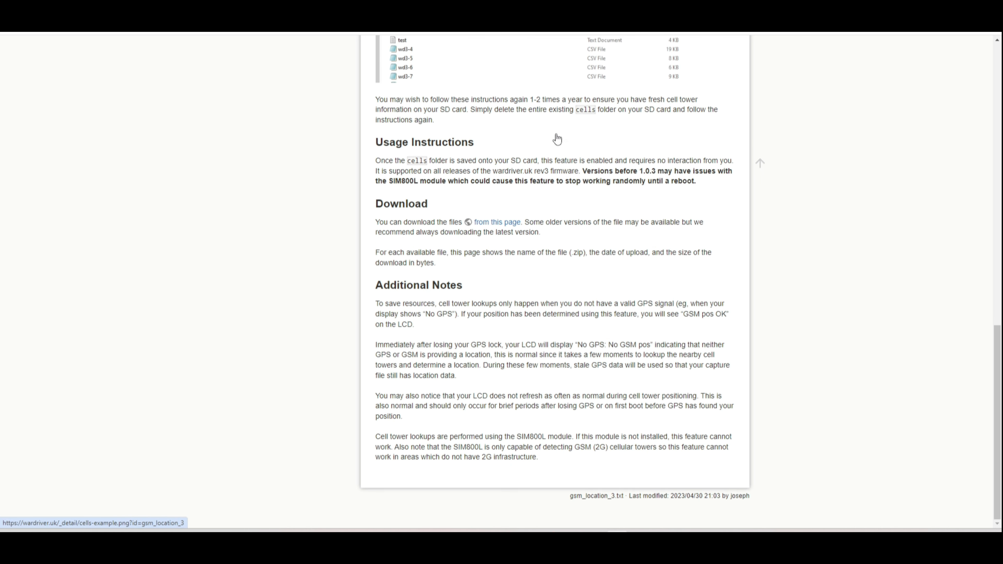
mouse_move(497, 222)
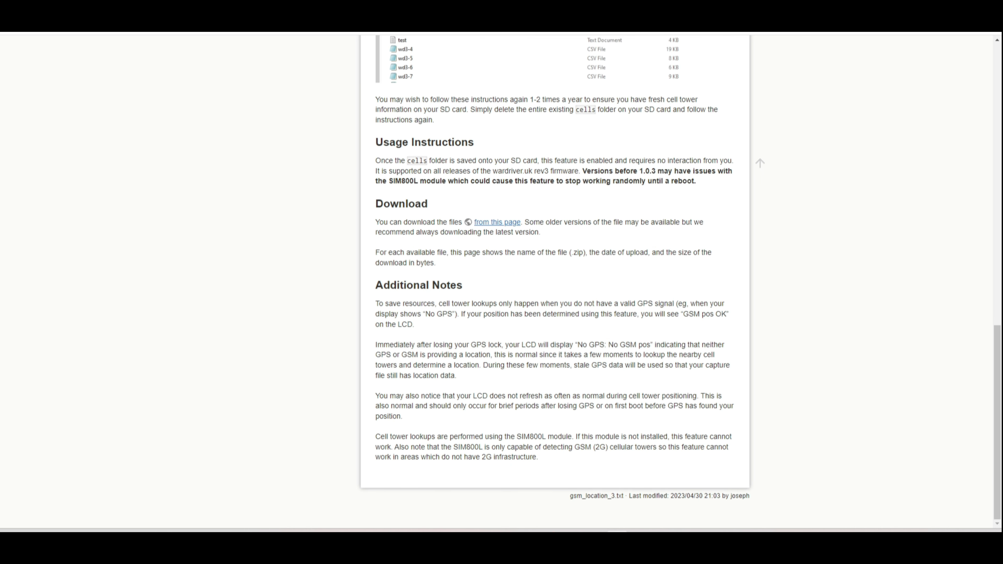
mouse_move(806, 99)
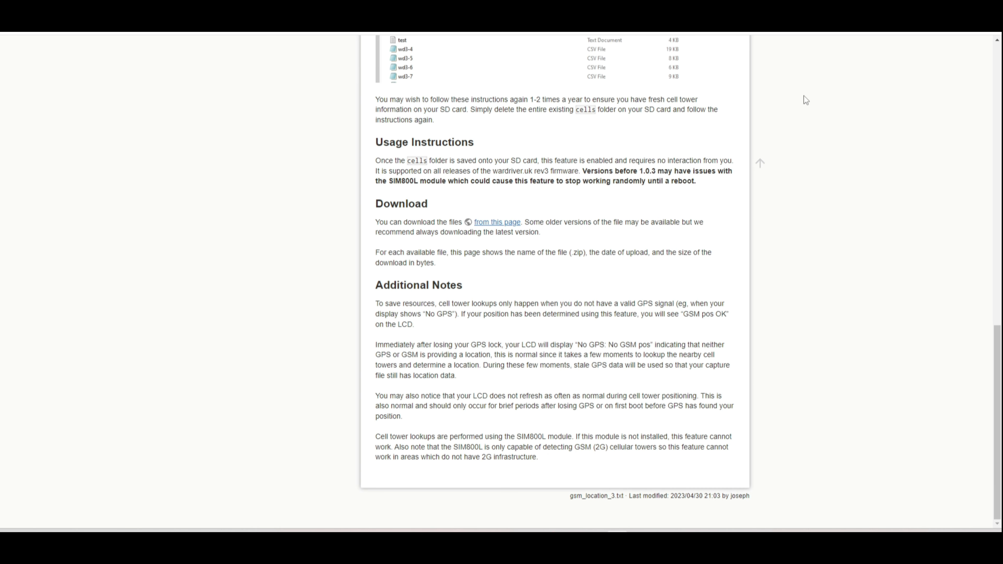
scroll("up", 3)
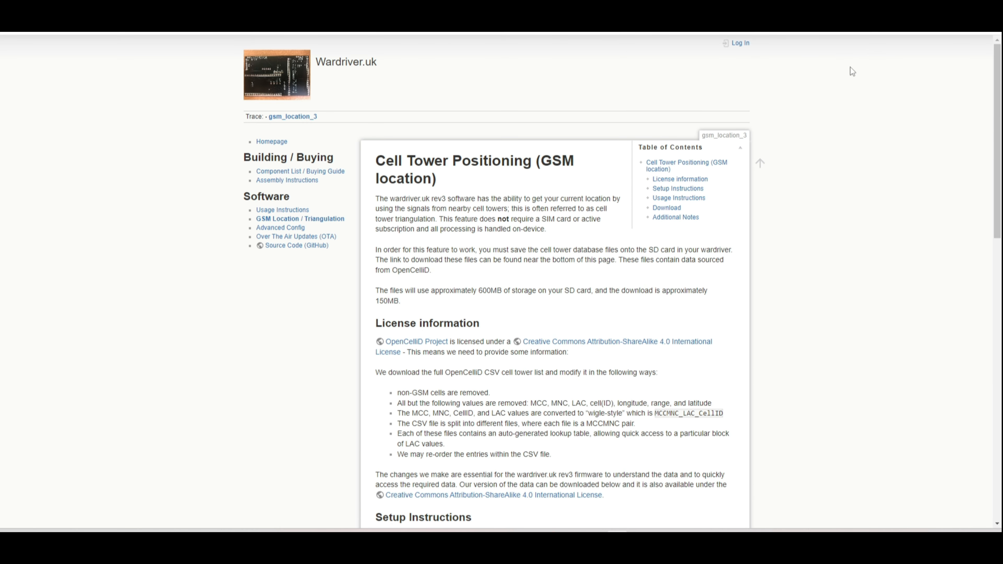
mouse_move(860, 60)
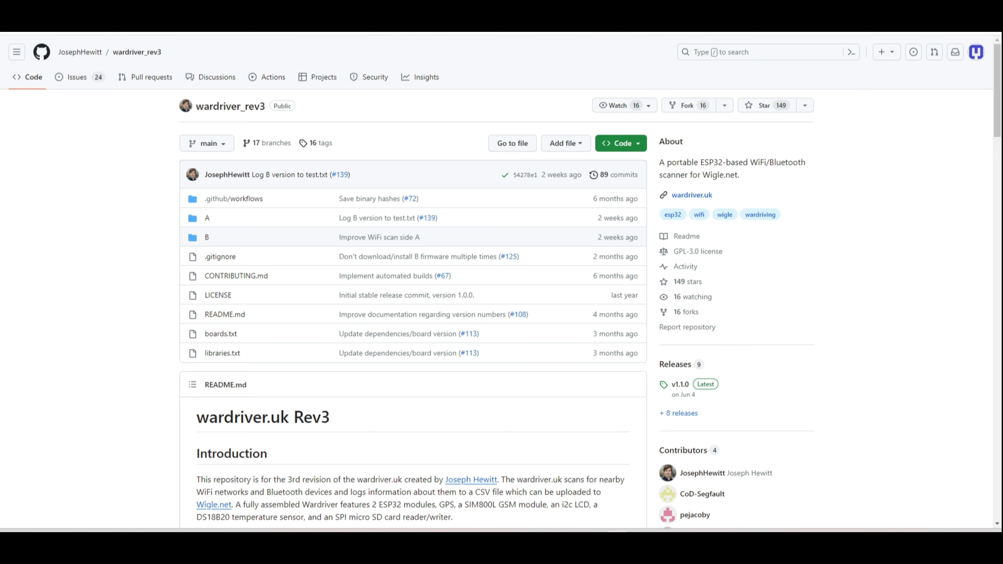
Step: Scroll the wardriver_rev3 README toward the Uploading to Wigle instructions
scroll("down", 3)
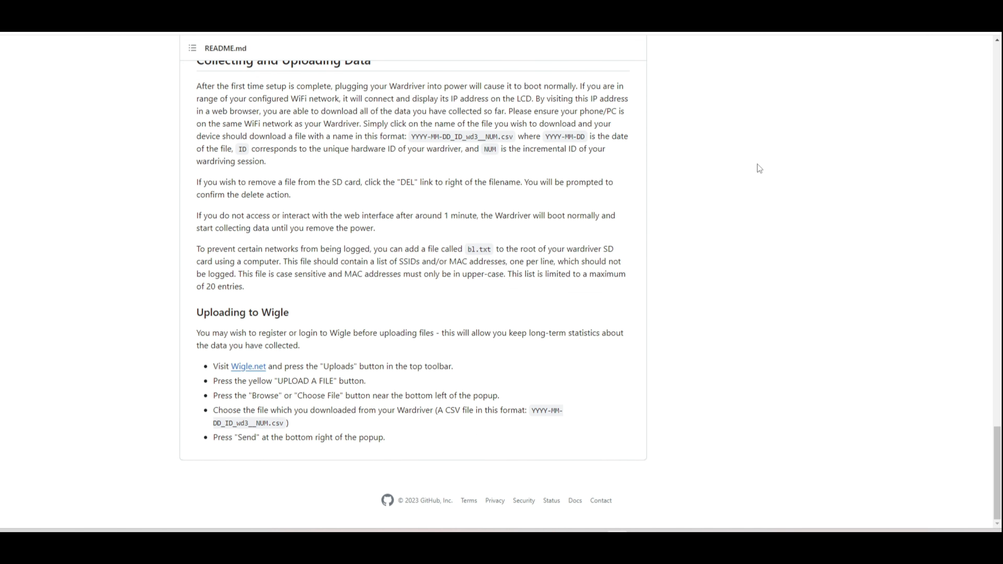
mouse_move(756, 170)
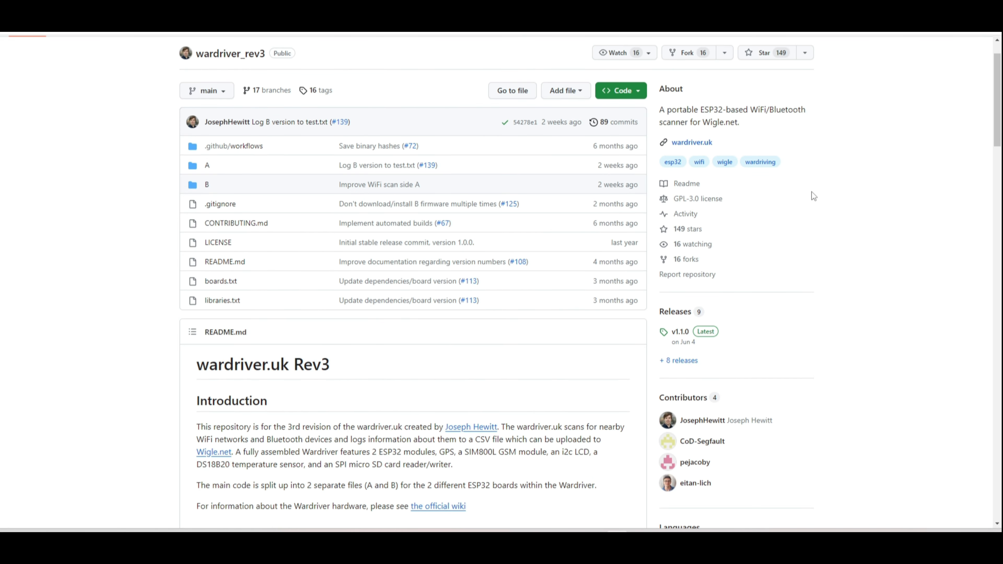
mouse_move(791, 207)
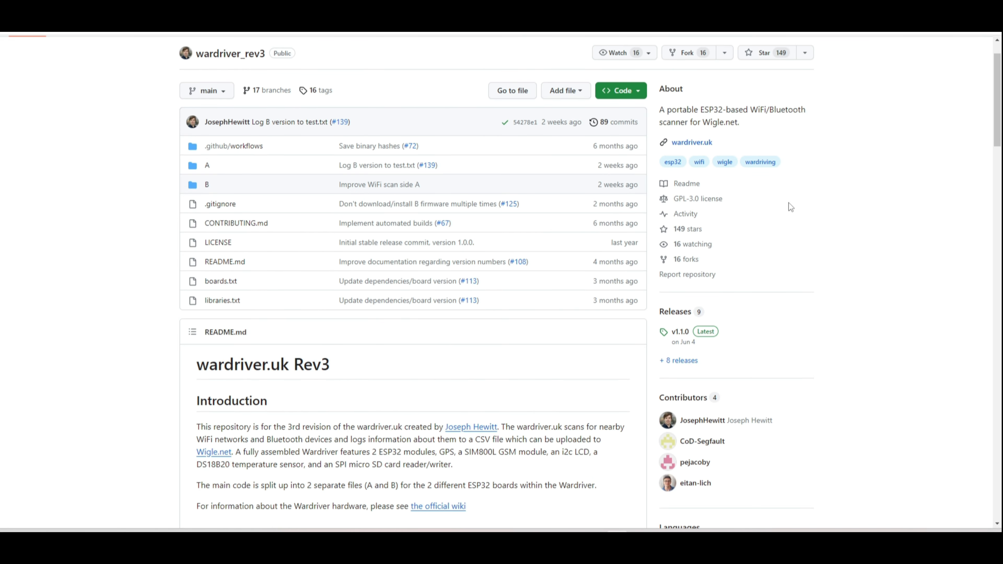
mouse_move(798, 72)
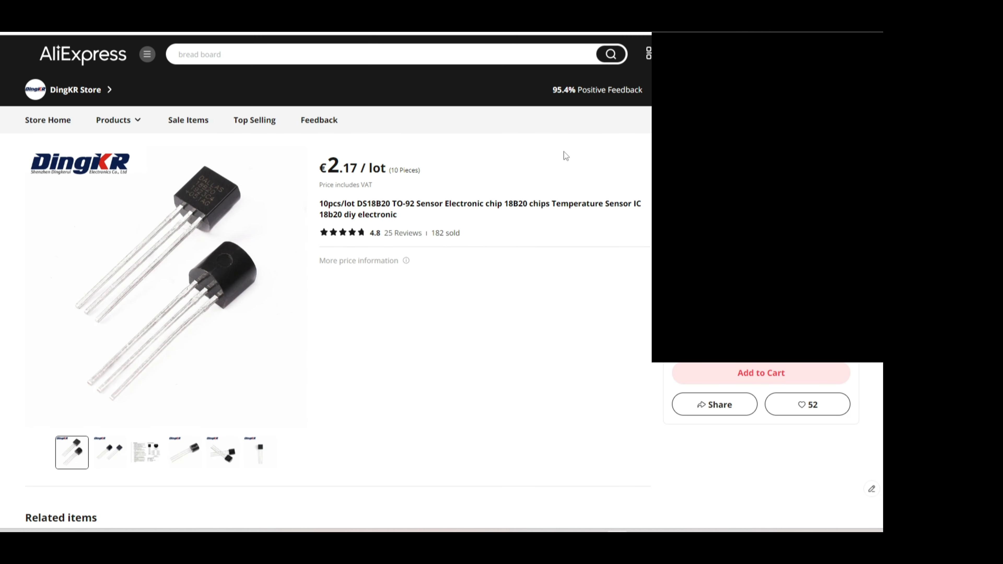
mouse_move(414, 189)
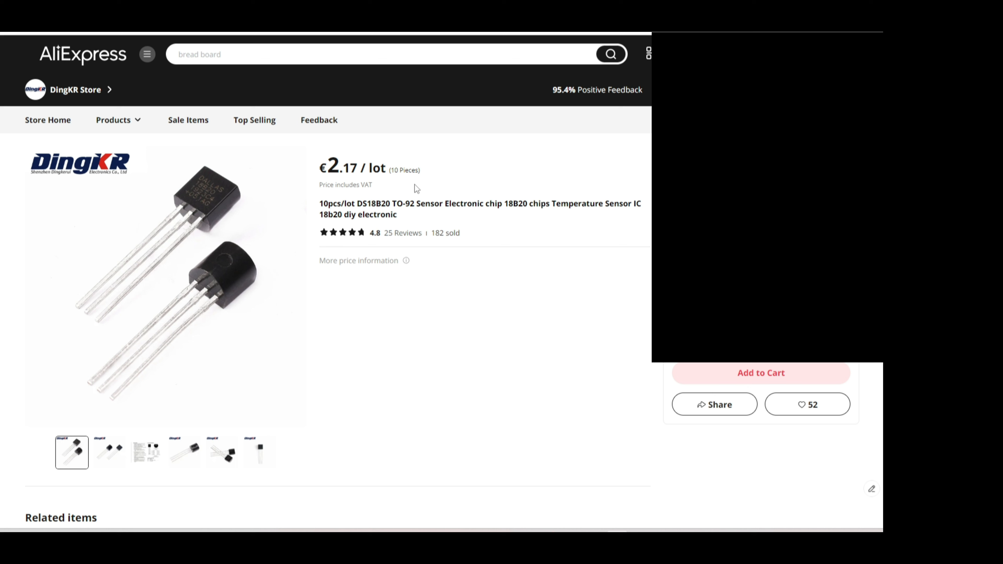
mouse_move(422, 168)
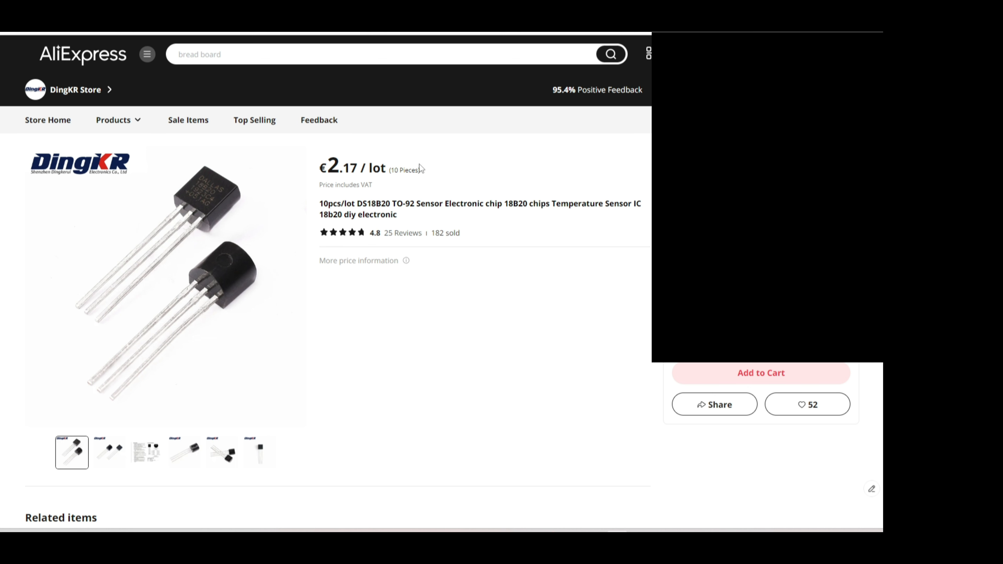
mouse_move(396, 127)
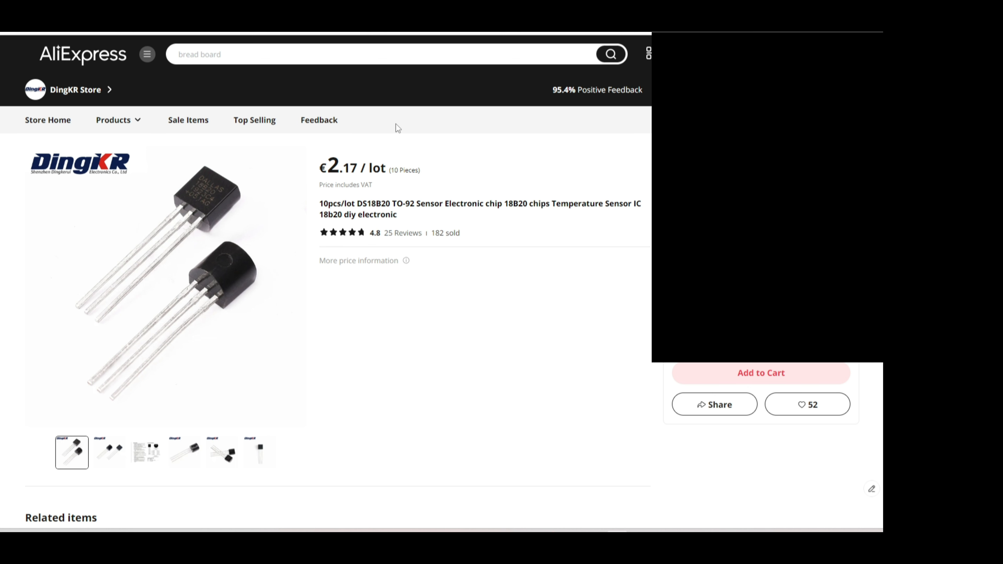
mouse_move(480, 157)
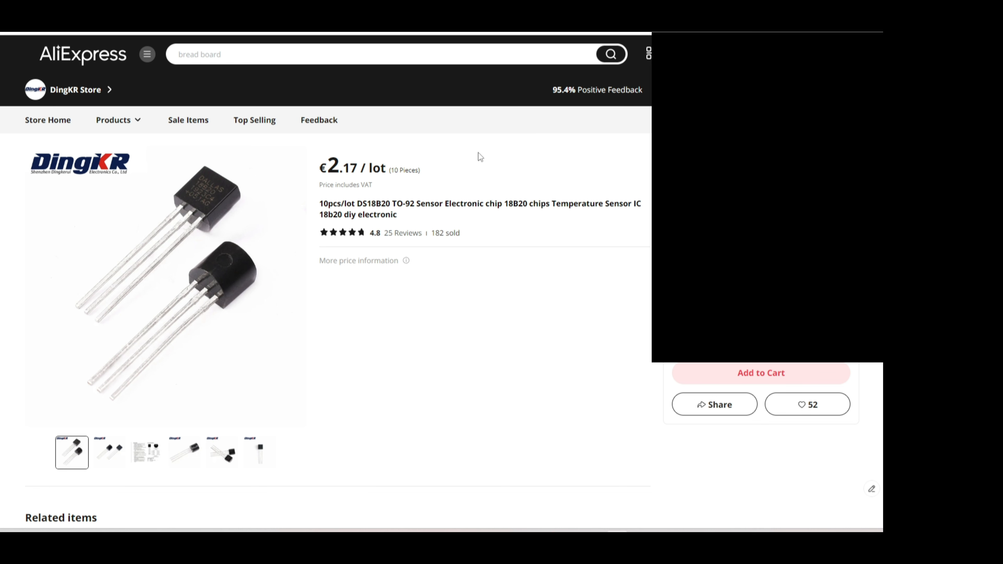
mouse_move(555, 136)
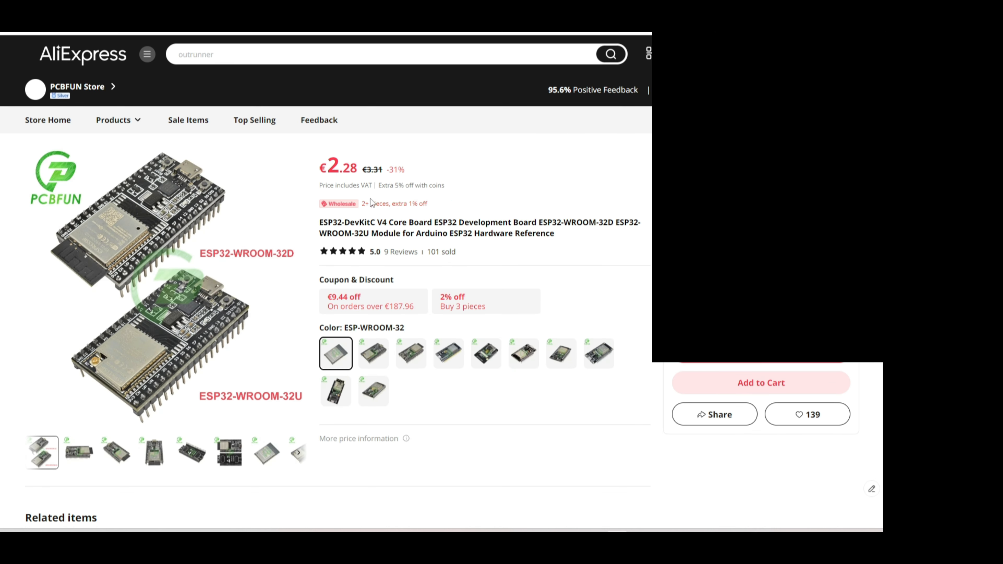
mouse_move(470, 154)
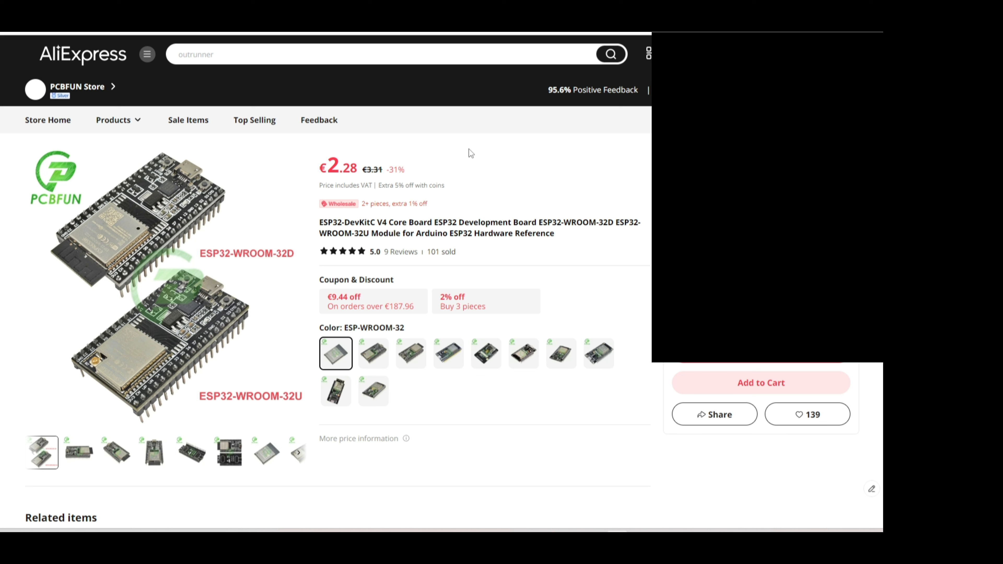
mouse_move(481, 135)
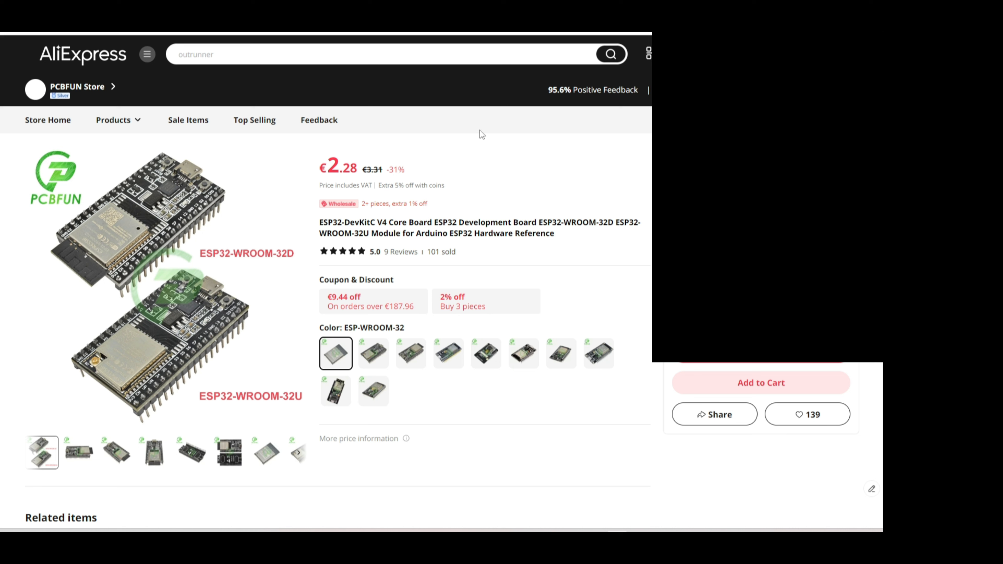
mouse_move(438, 143)
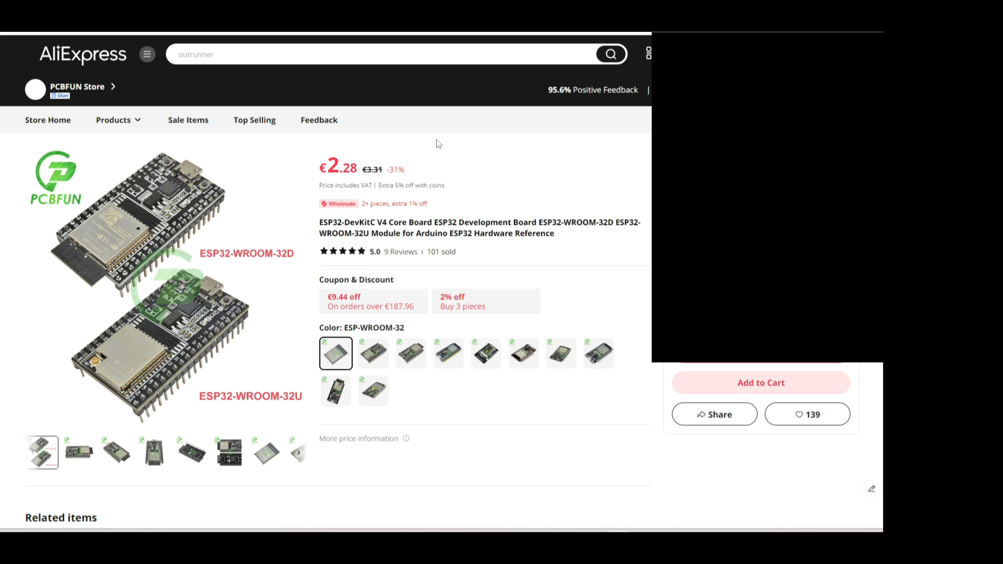
mouse_move(482, 131)
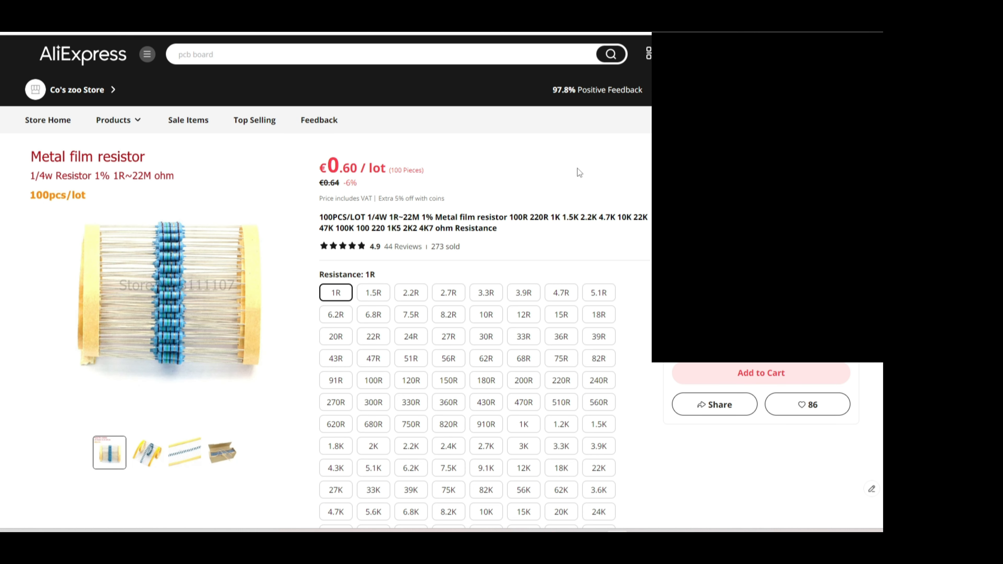
mouse_move(564, 144)
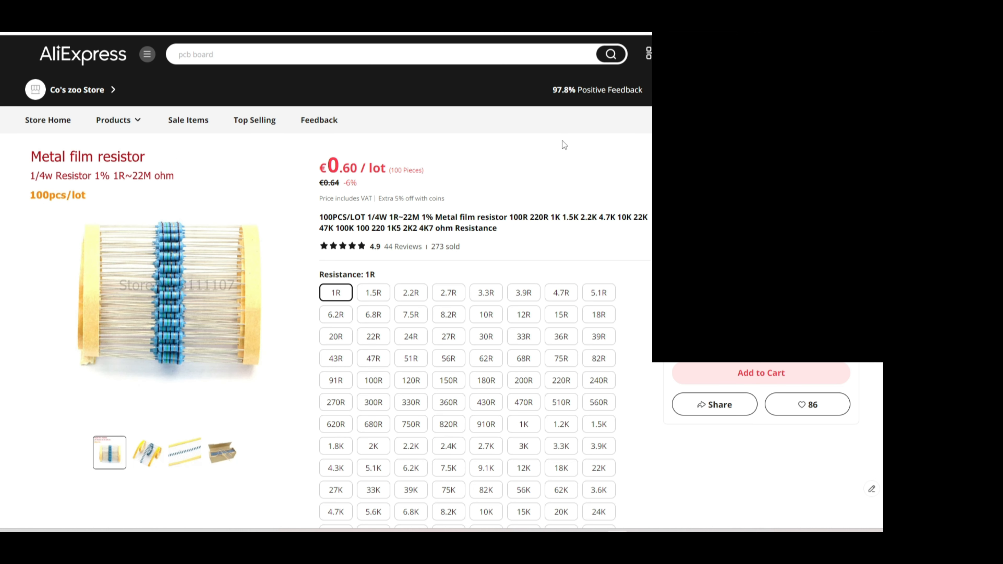
mouse_move(482, 155)
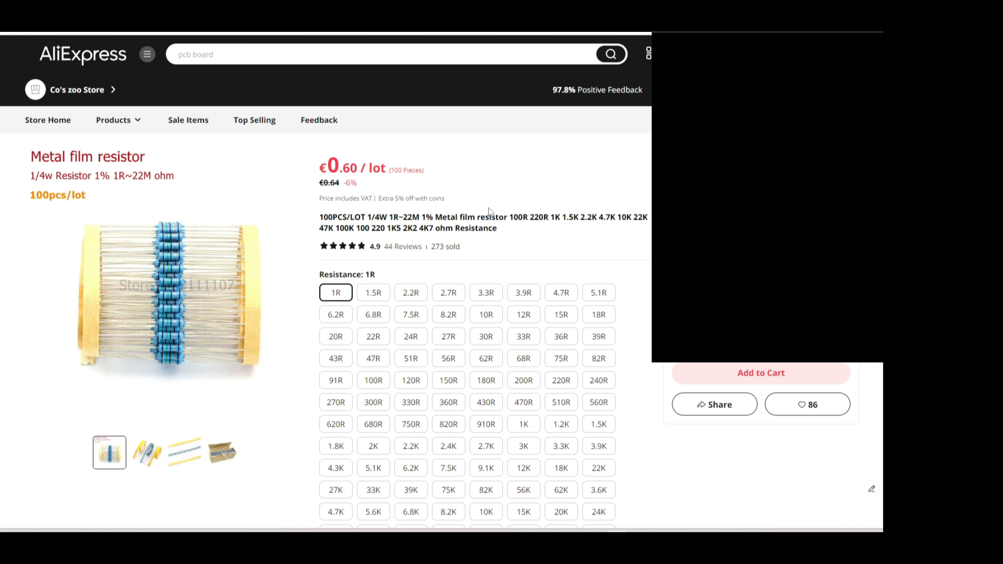
mouse_move(421, 162)
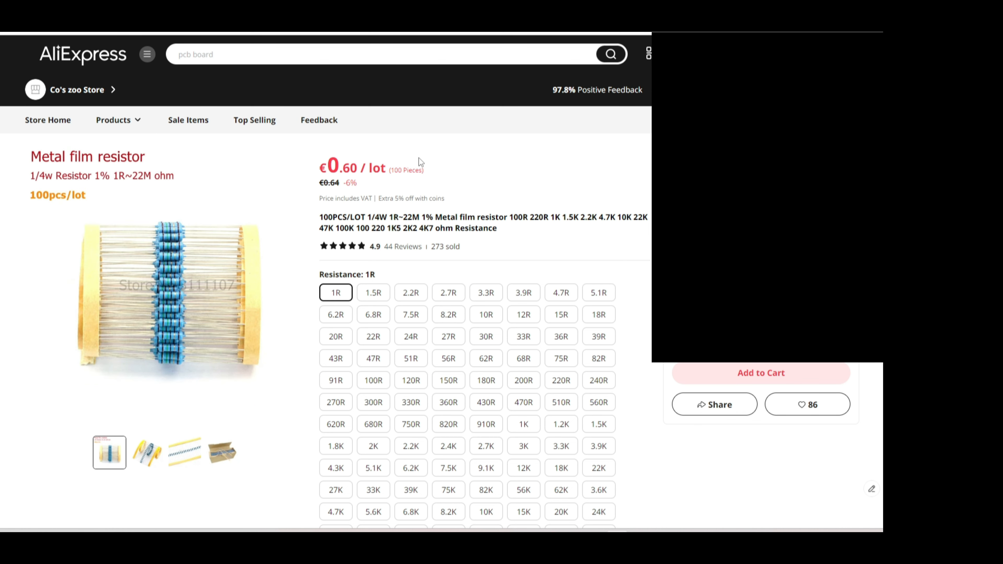
mouse_move(496, 166)
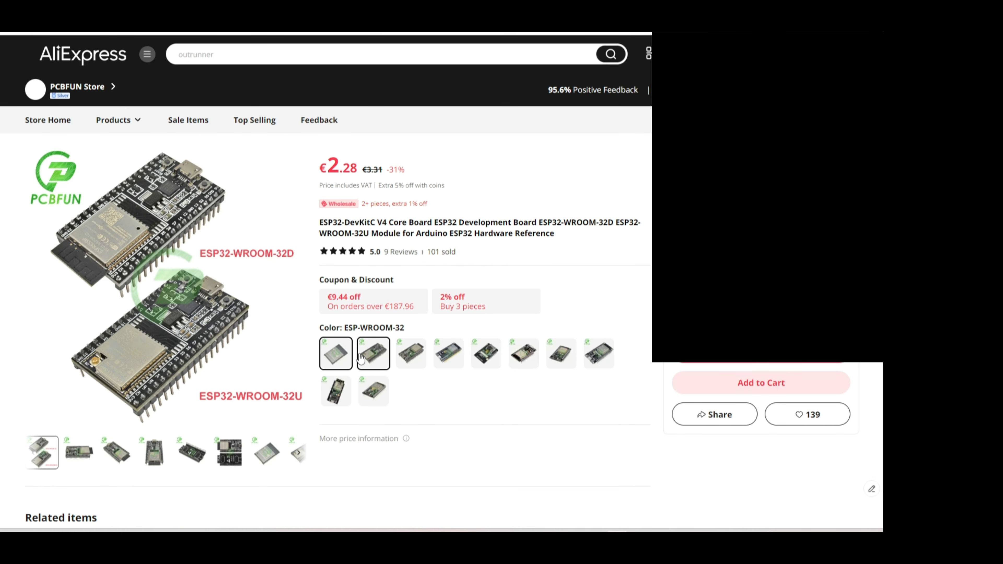
Step: Compare ESP32-WROOM-32U, ESP-32 38PIN and ESP32 CH9102X (€3.72) variant prices
left_click(373, 353)
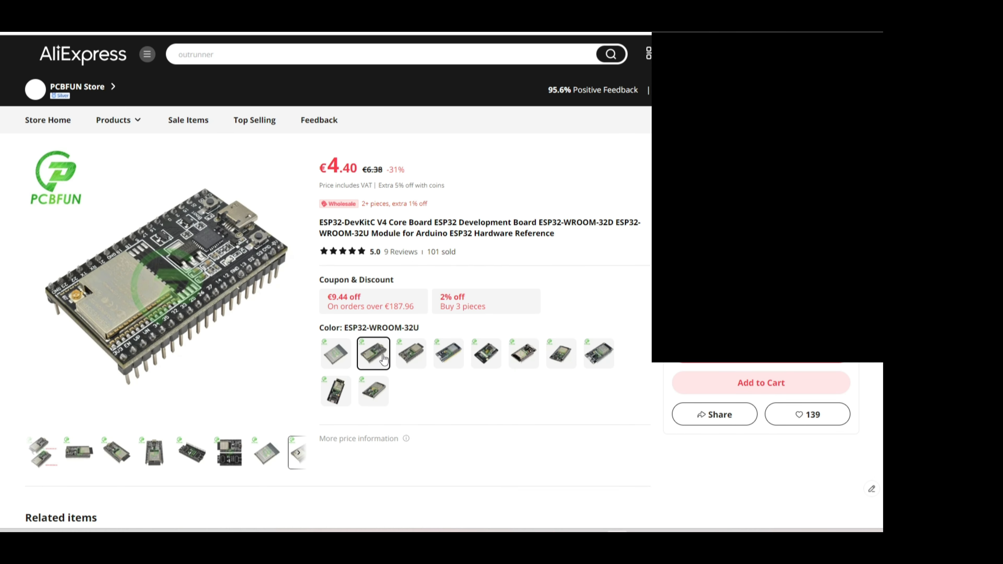
left_click(448, 353)
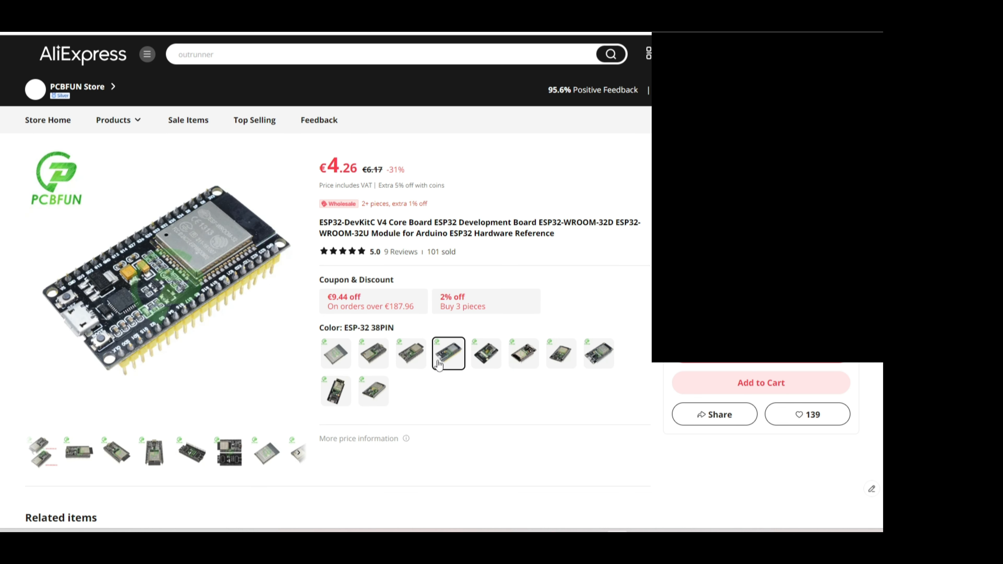
left_click(373, 352)
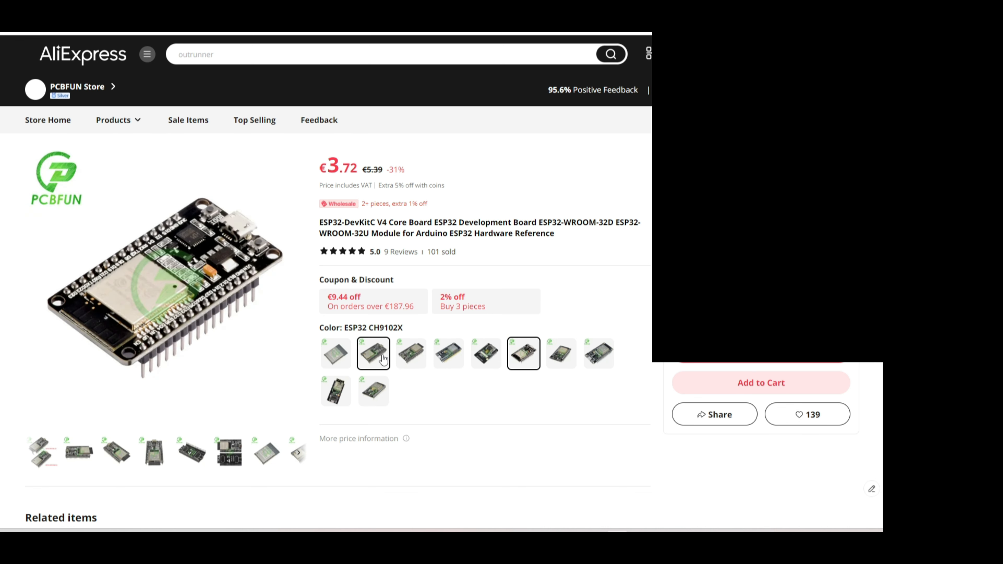
left_click(374, 352)
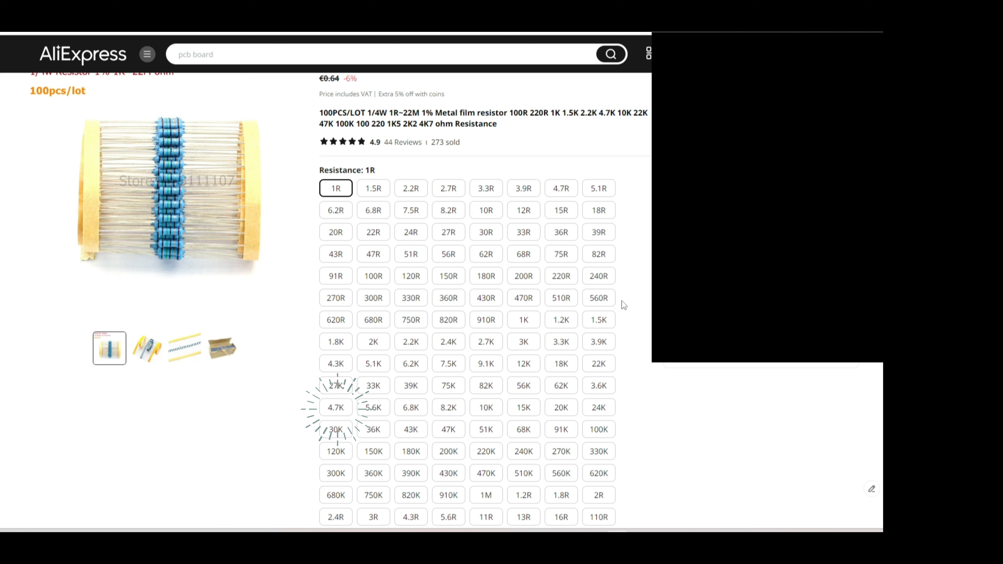
mouse_move(624, 304)
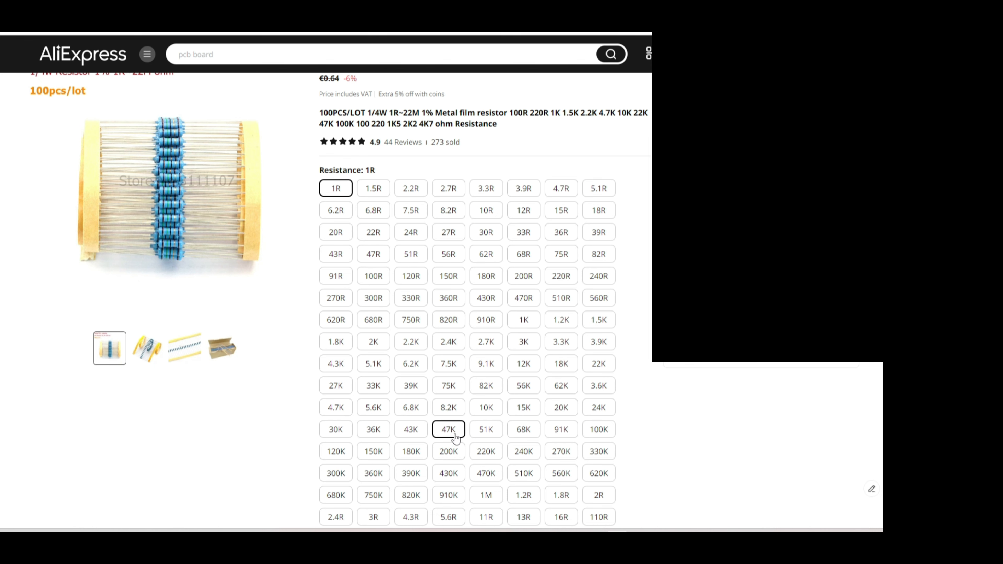
Step: Look over the resistance options of the 100-piece 1/4W metal film resistor lot
left_click(448, 429)
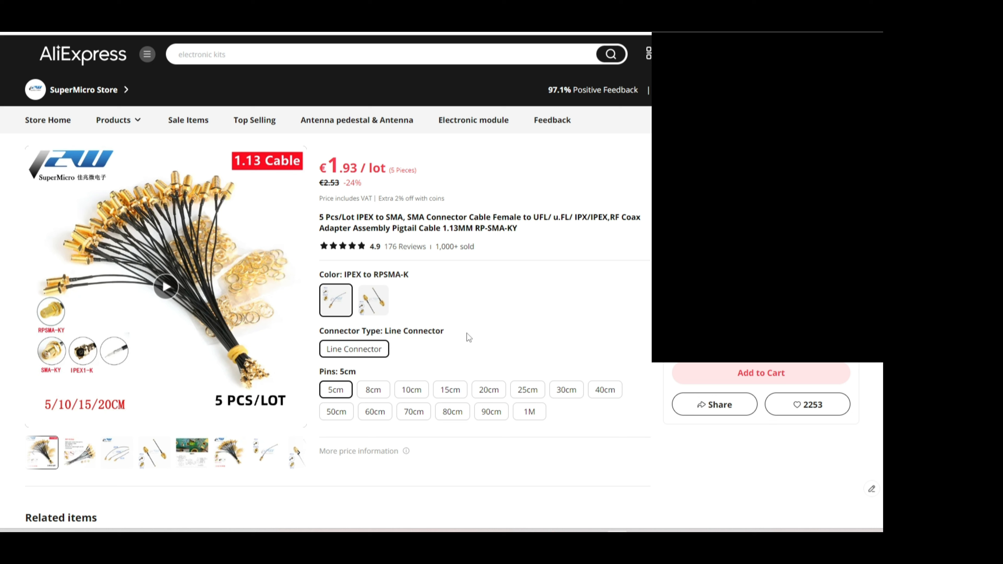
mouse_move(492, 340)
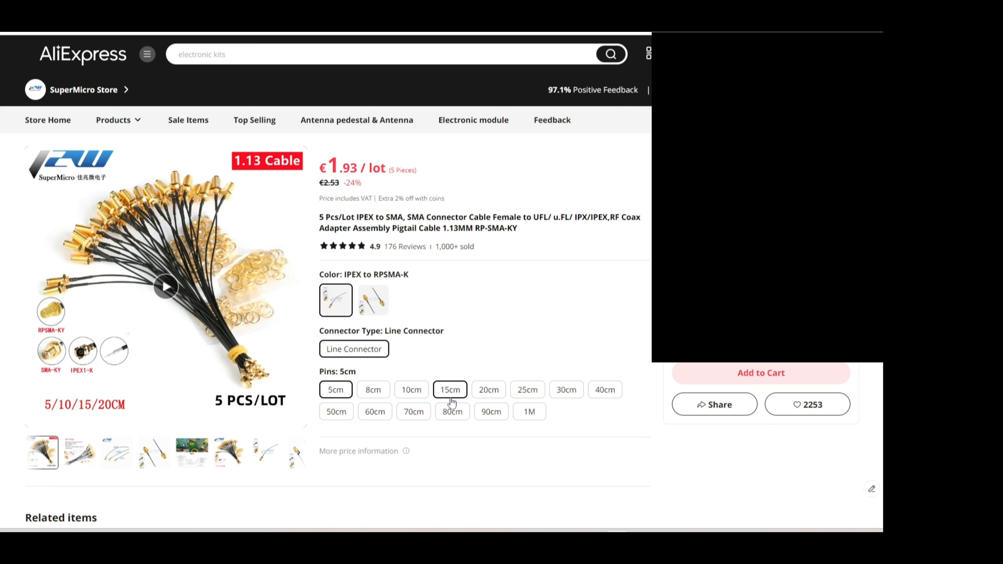
mouse_move(450, 389)
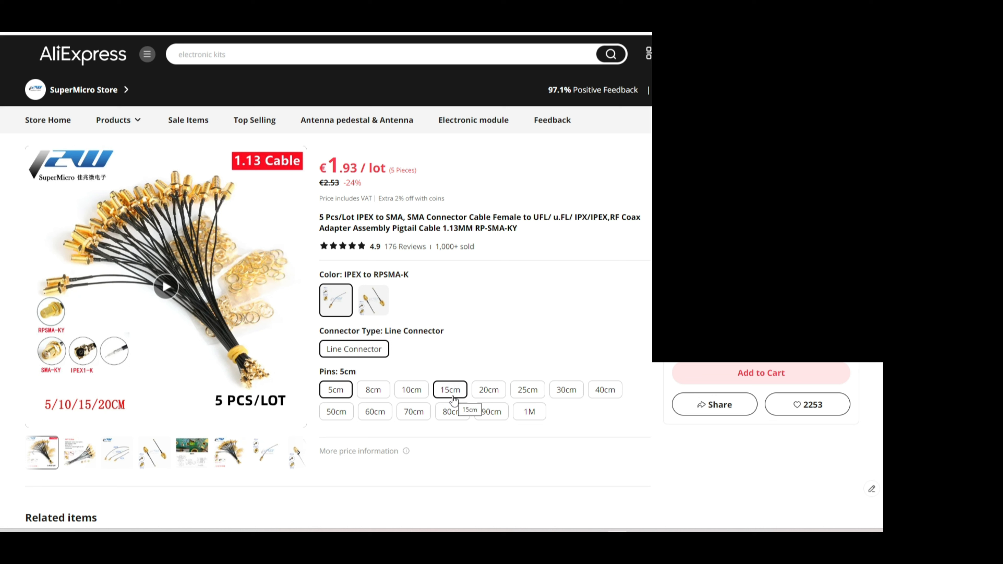
mouse_move(336, 389)
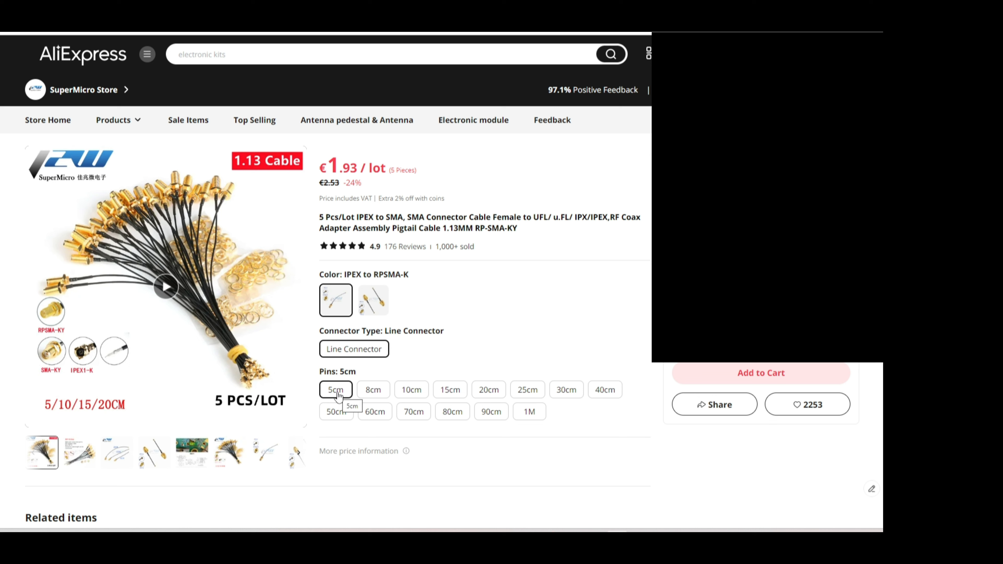
mouse_move(636, 297)
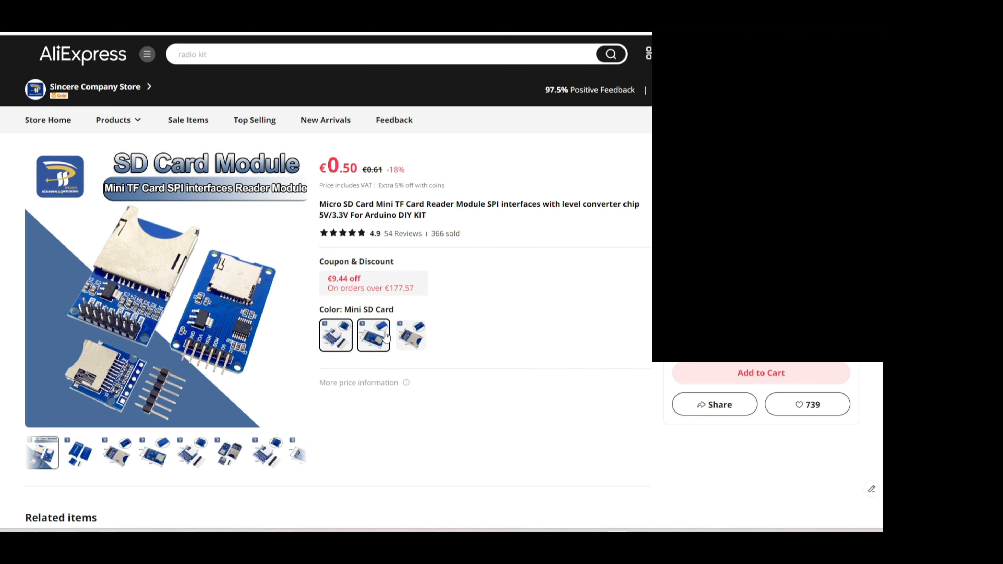
Step: Check the Micro SD card reader module's Mini SD Card variant at €0.50
left_click(336, 335)
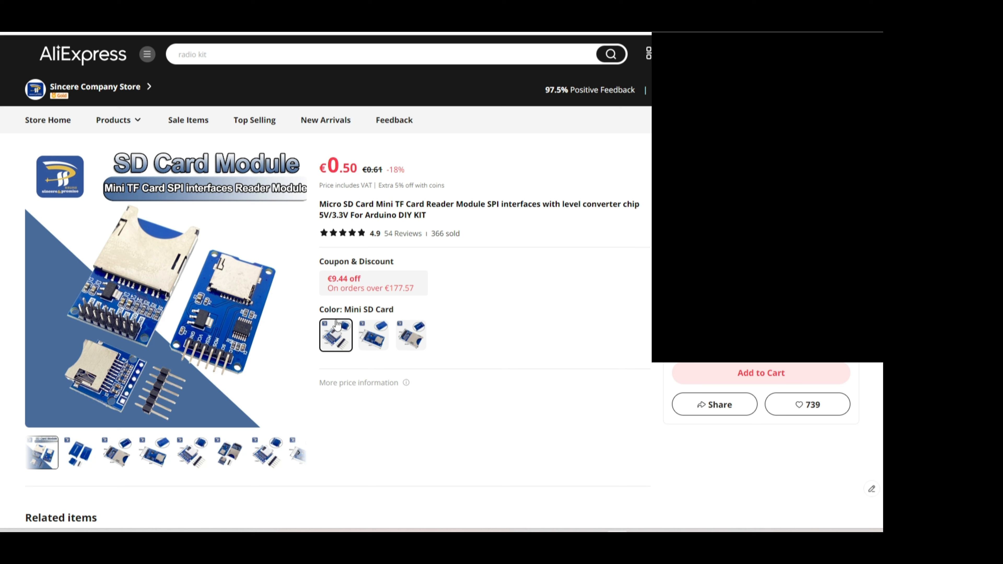
mouse_move(519, 178)
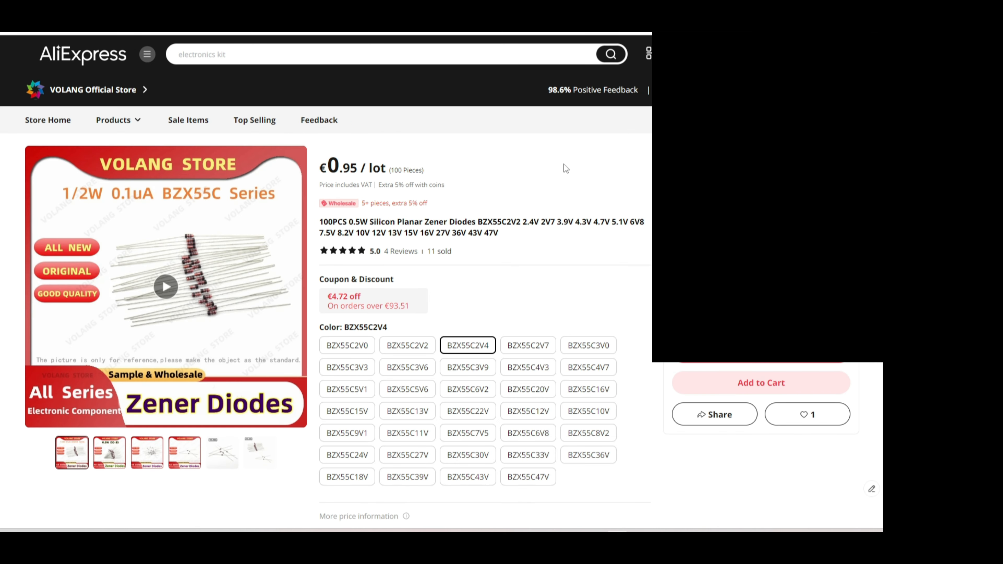
mouse_move(569, 198)
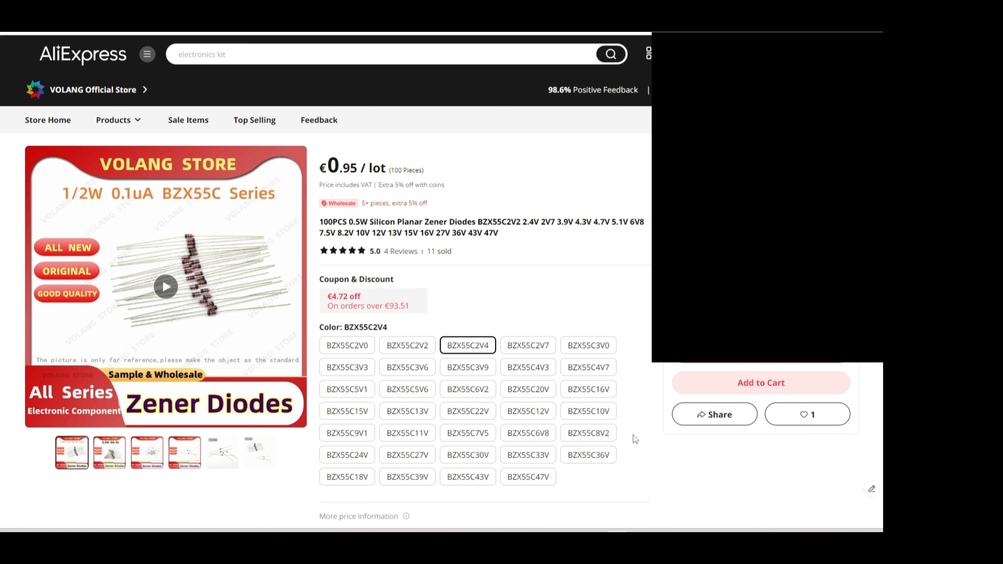
Step: View the 100-piece BZX55C zener diode lot priced at €0.95
left_click(468, 477)
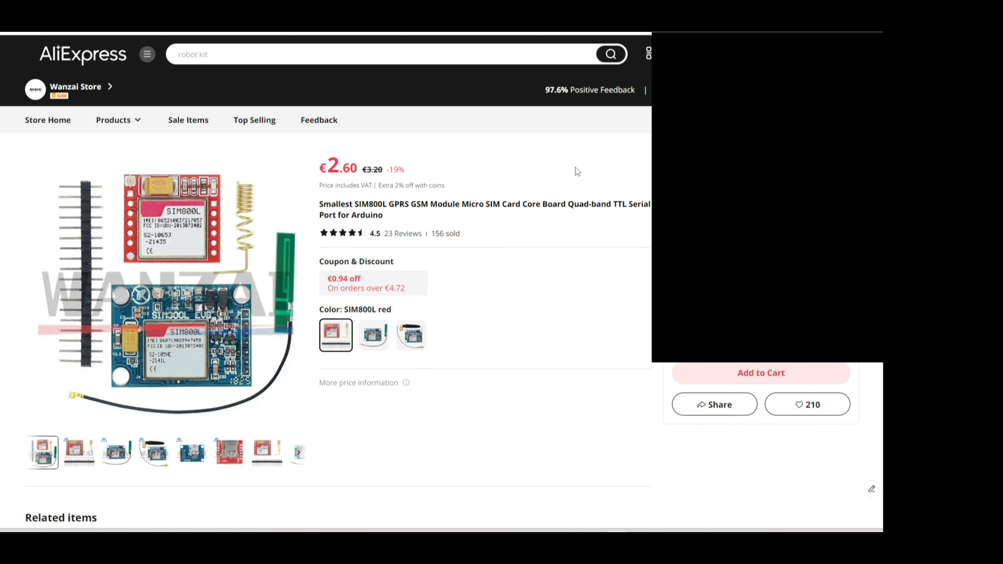
mouse_move(552, 279)
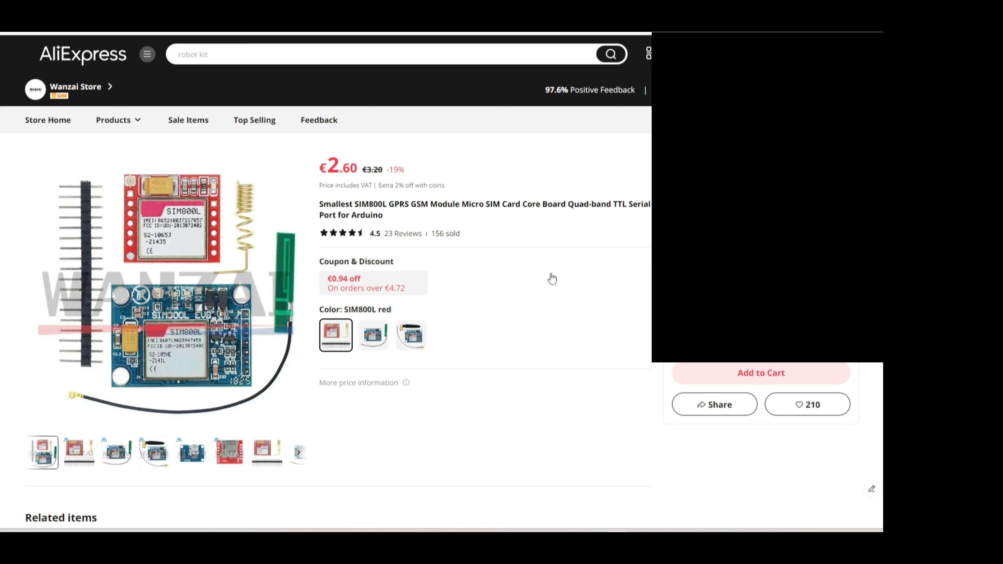
mouse_move(342, 183)
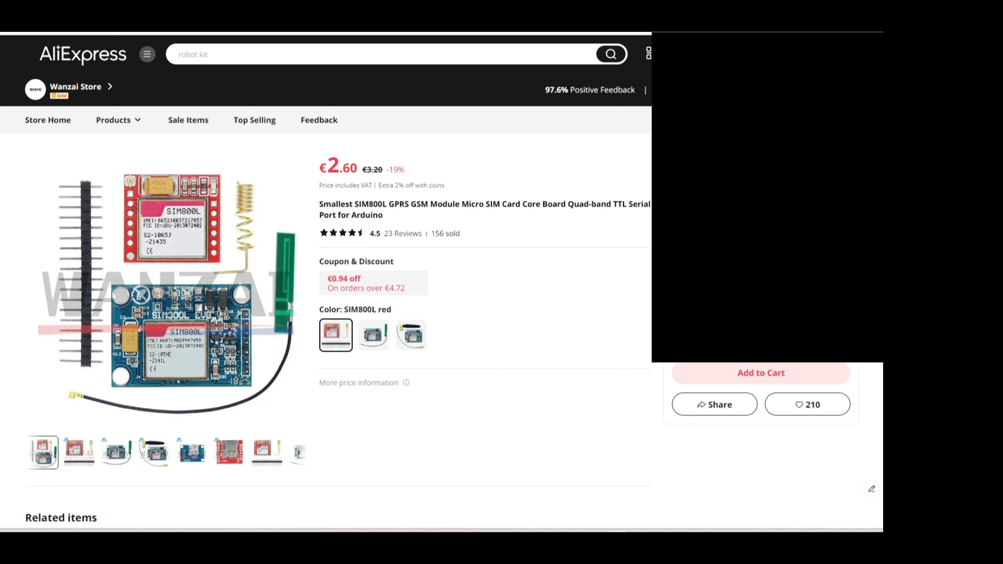
mouse_move(479, 119)
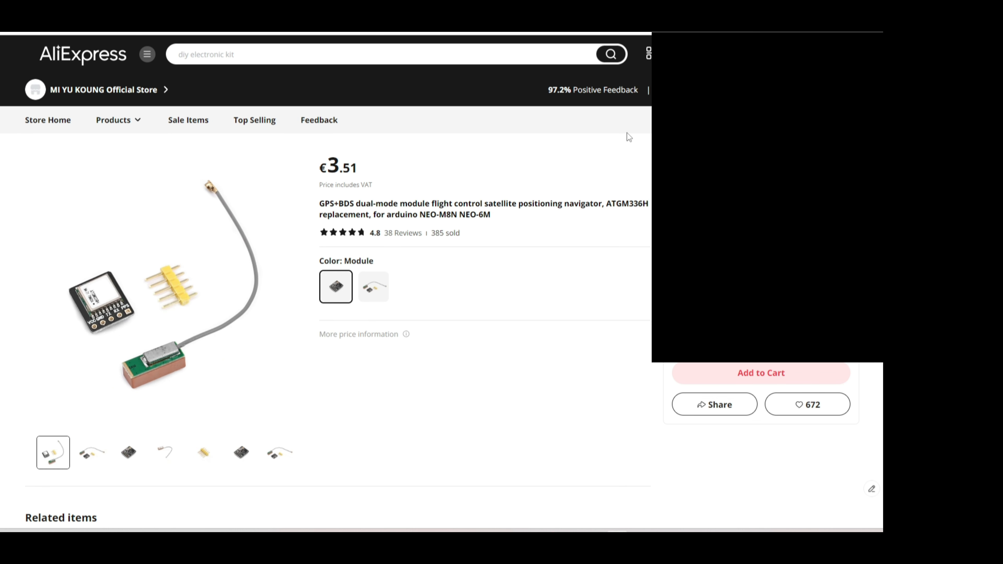
mouse_move(466, 234)
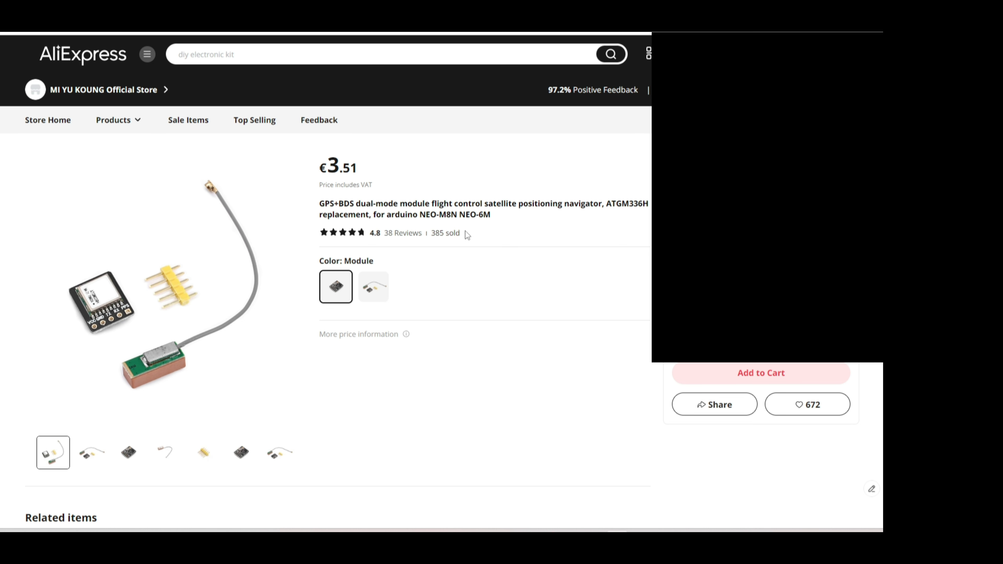
mouse_move(488, 244)
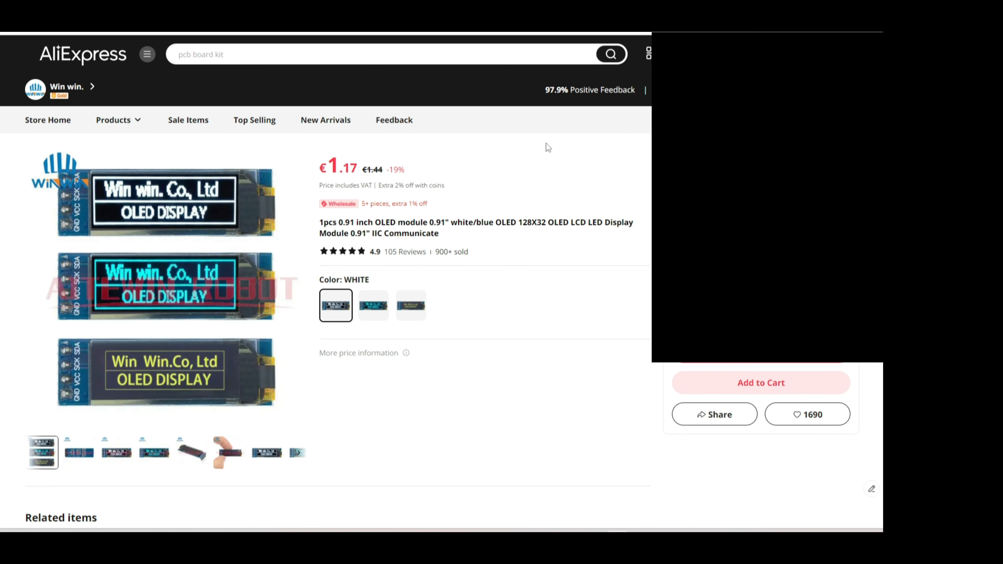
mouse_move(479, 269)
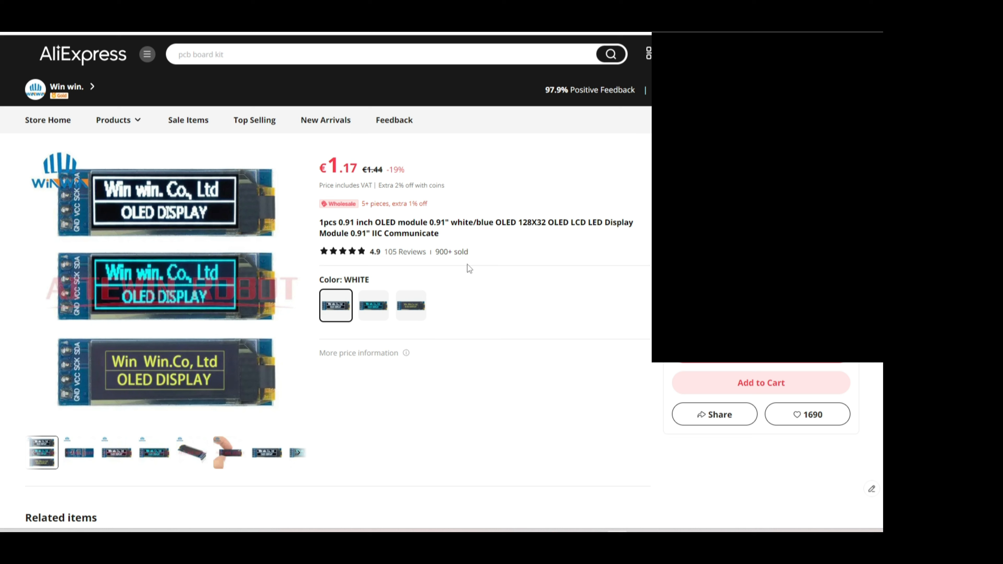
mouse_move(469, 255)
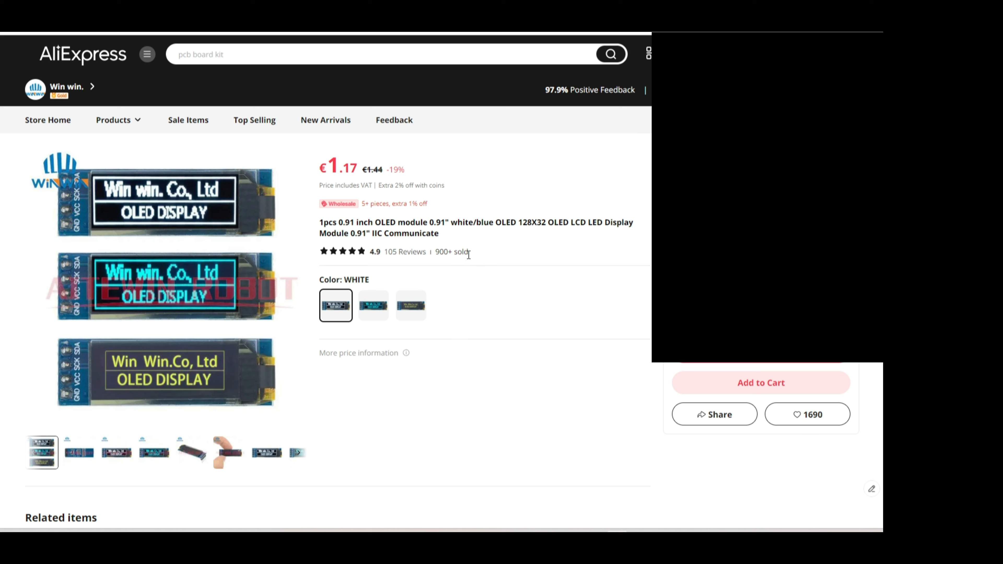
Step: Bring up the Calculator with the 65.29 running total over the €1.17 OLED listing
left_click(243, 397)
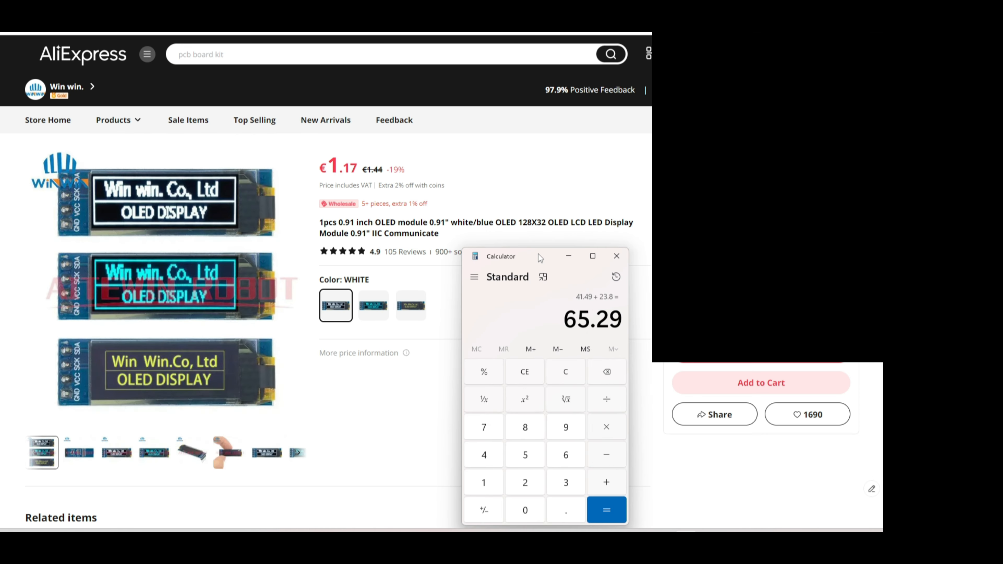
mouse_move(613, 454)
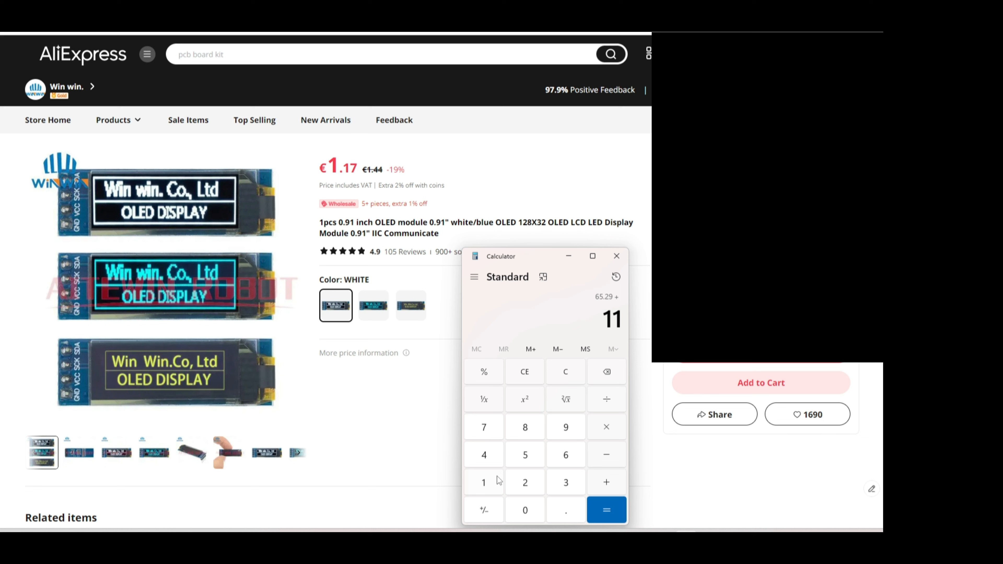
Step: Add 11 to 65.29, halve to 38.145, then add 25 for a tally of 63.145
left_click(606, 510)
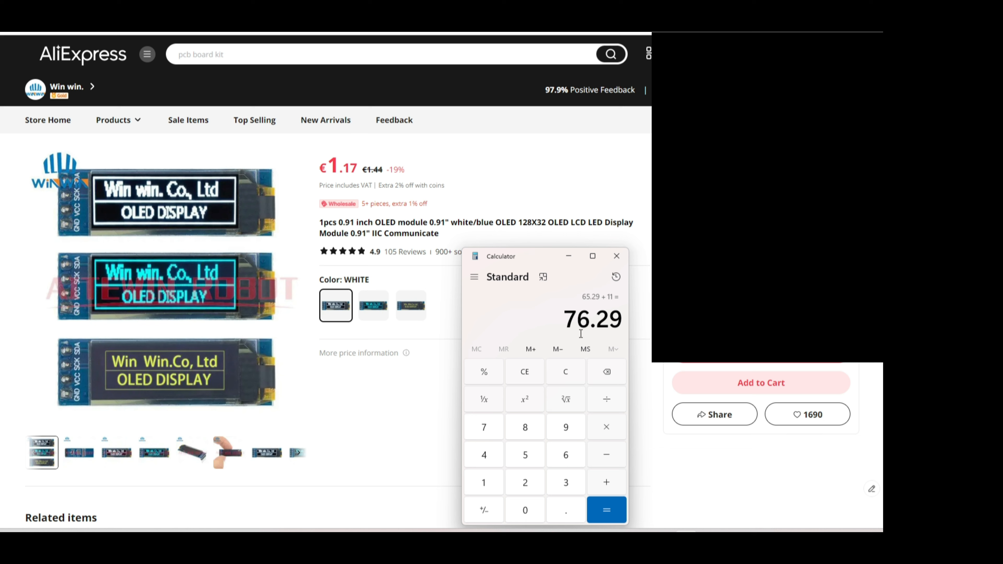
mouse_move(611, 413)
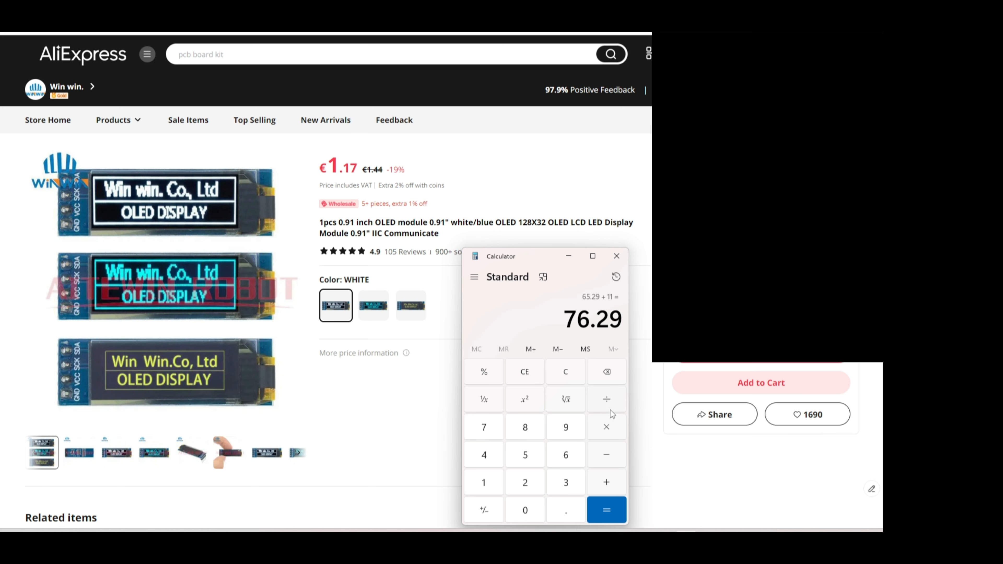
mouse_move(626, 441)
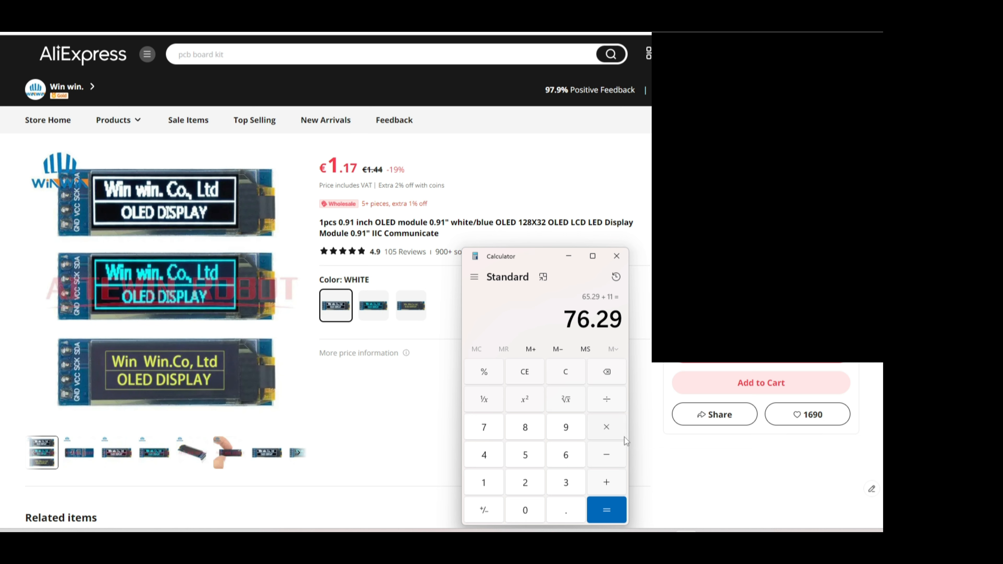
left_click(606, 510)
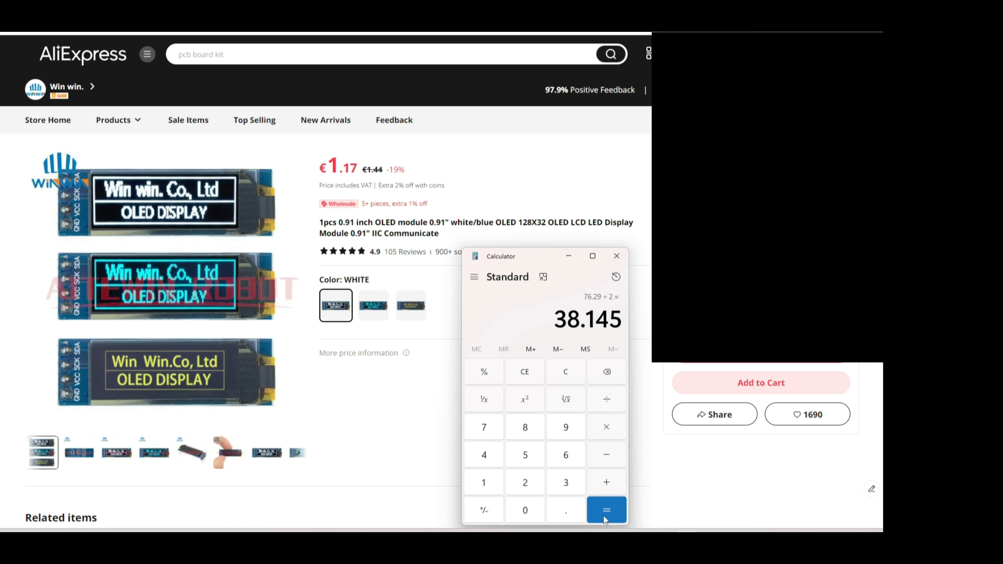
mouse_move(685, 501)
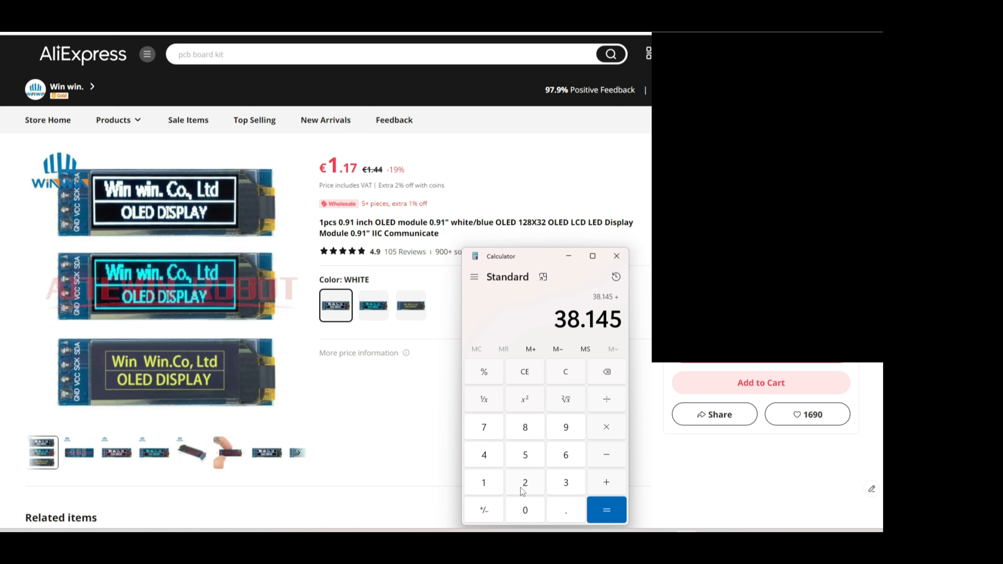
left_click(605, 511)
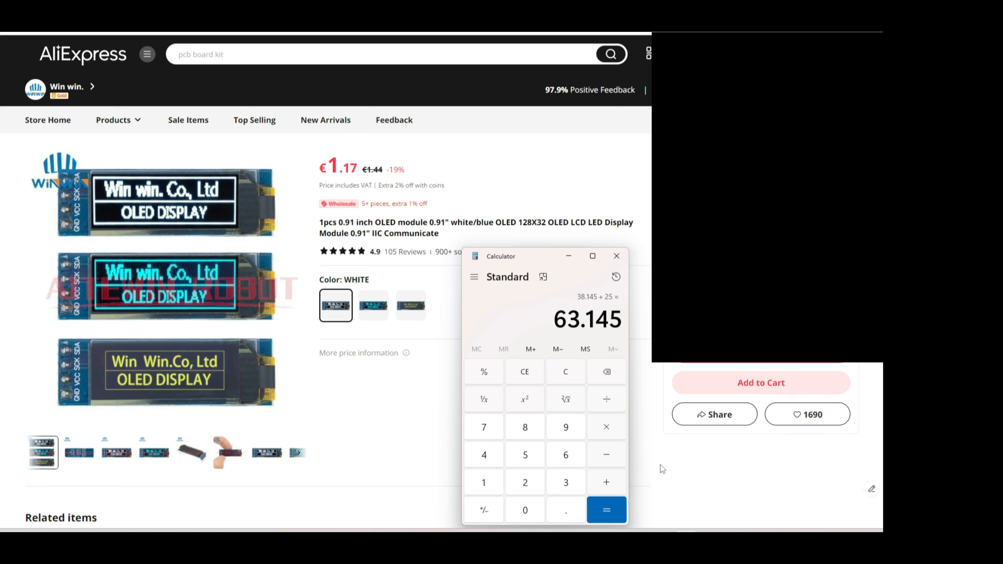